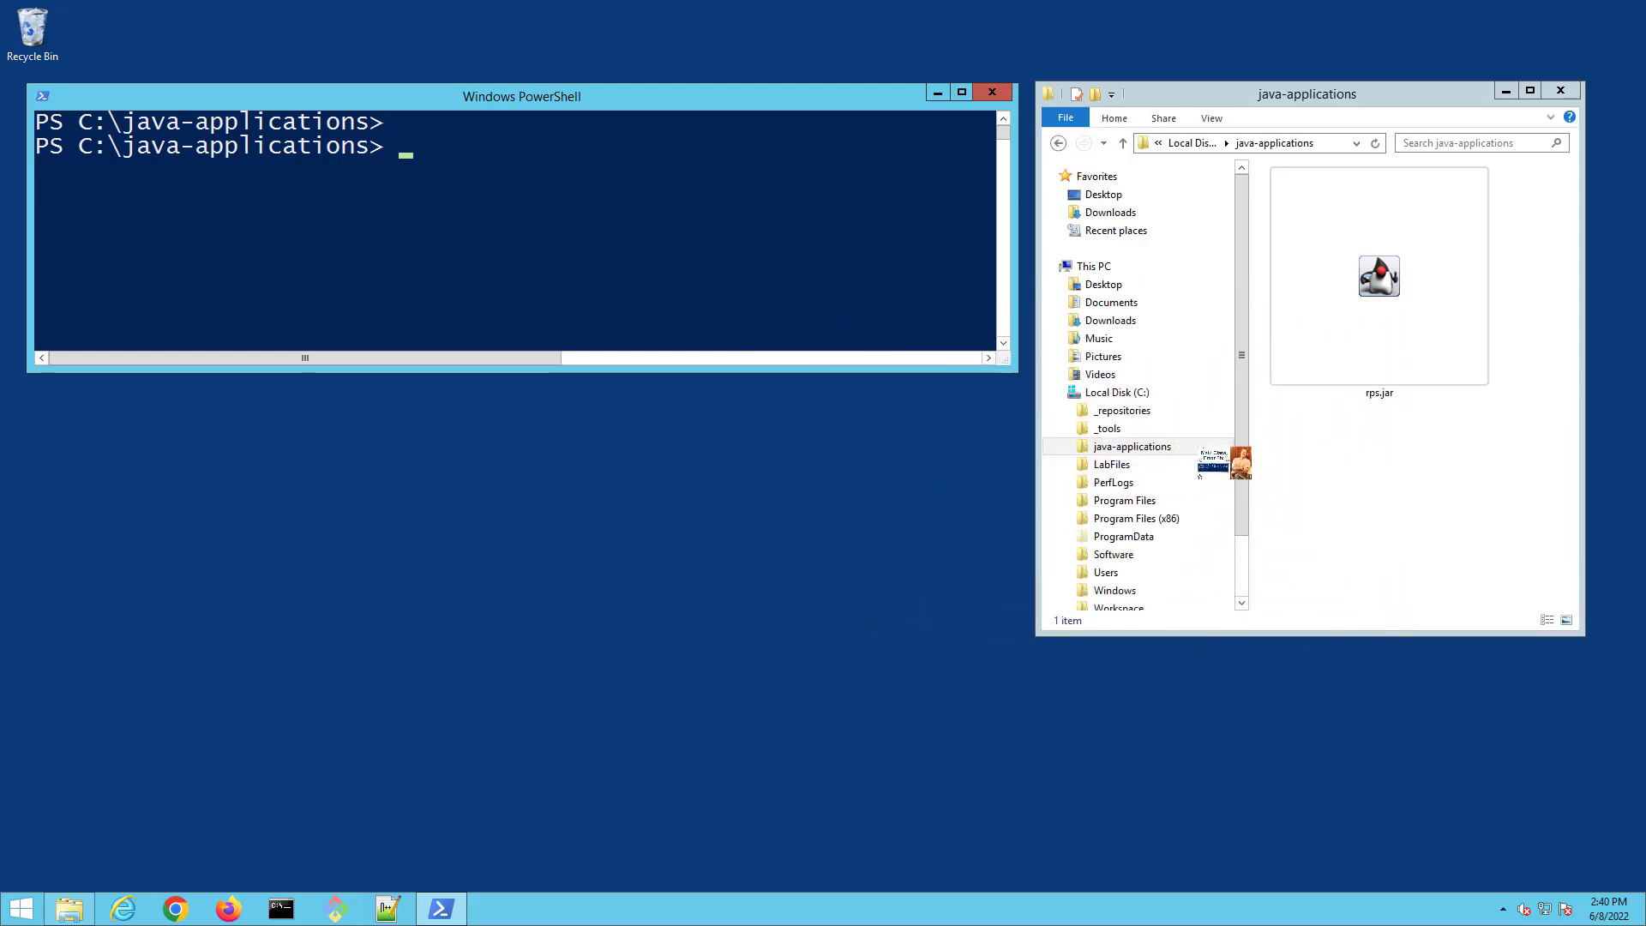
mouse_move(1327, 530)
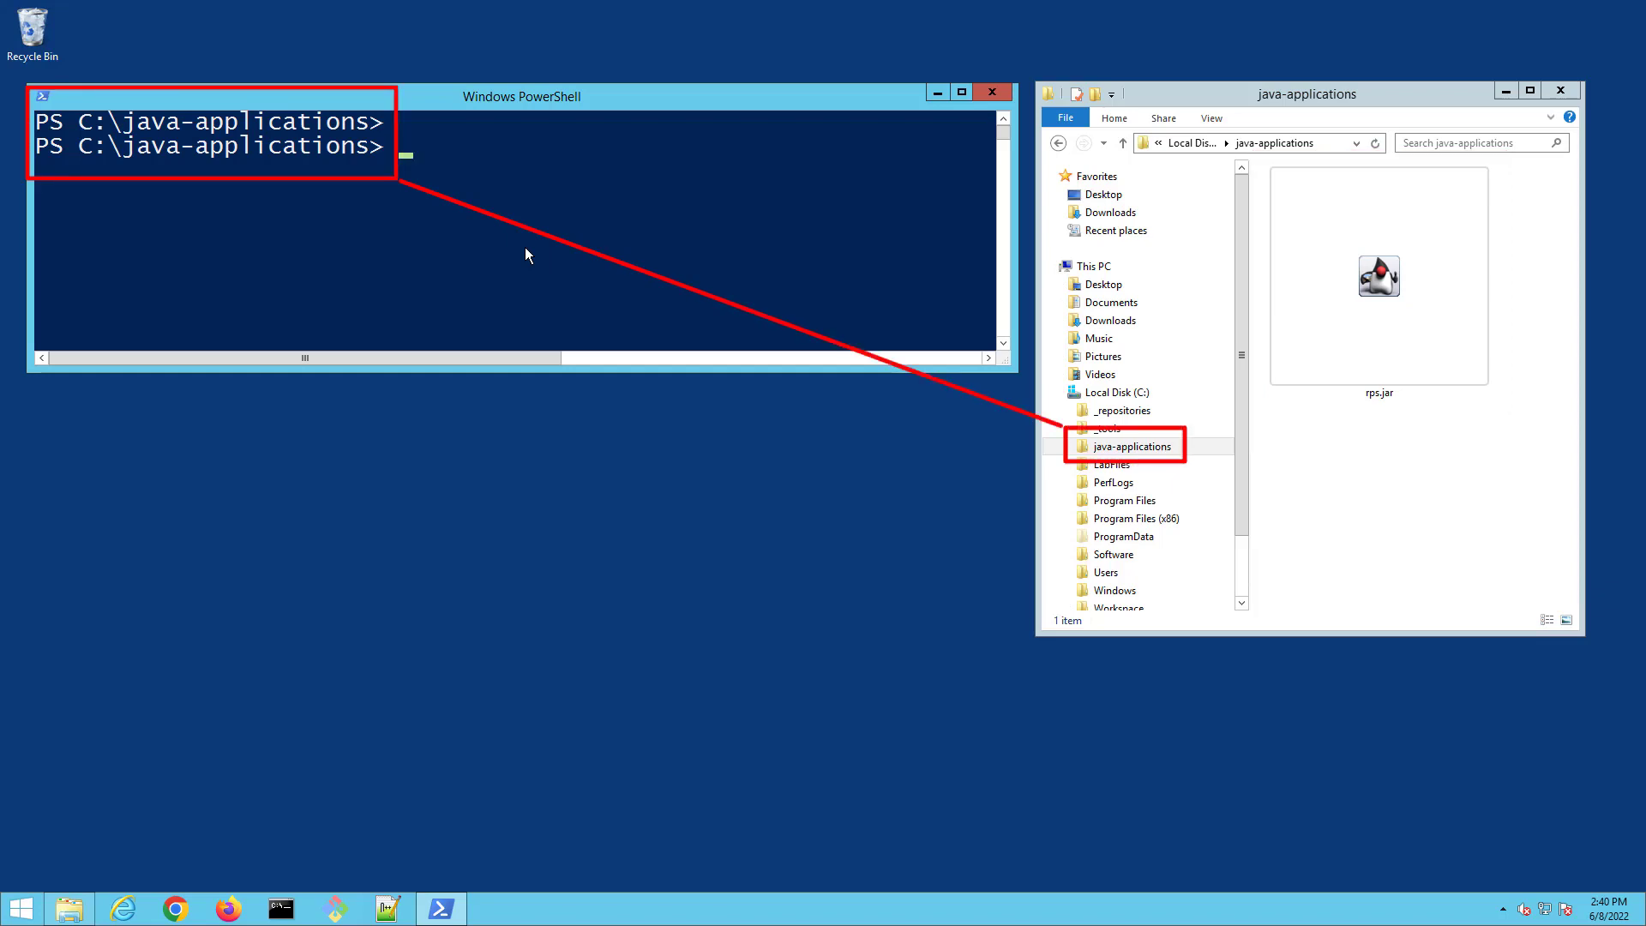
- Run java -jar rps.jar, which fails to find main class com.mcnz.rps.DesktopGameX
type("java -jar rps.jar")
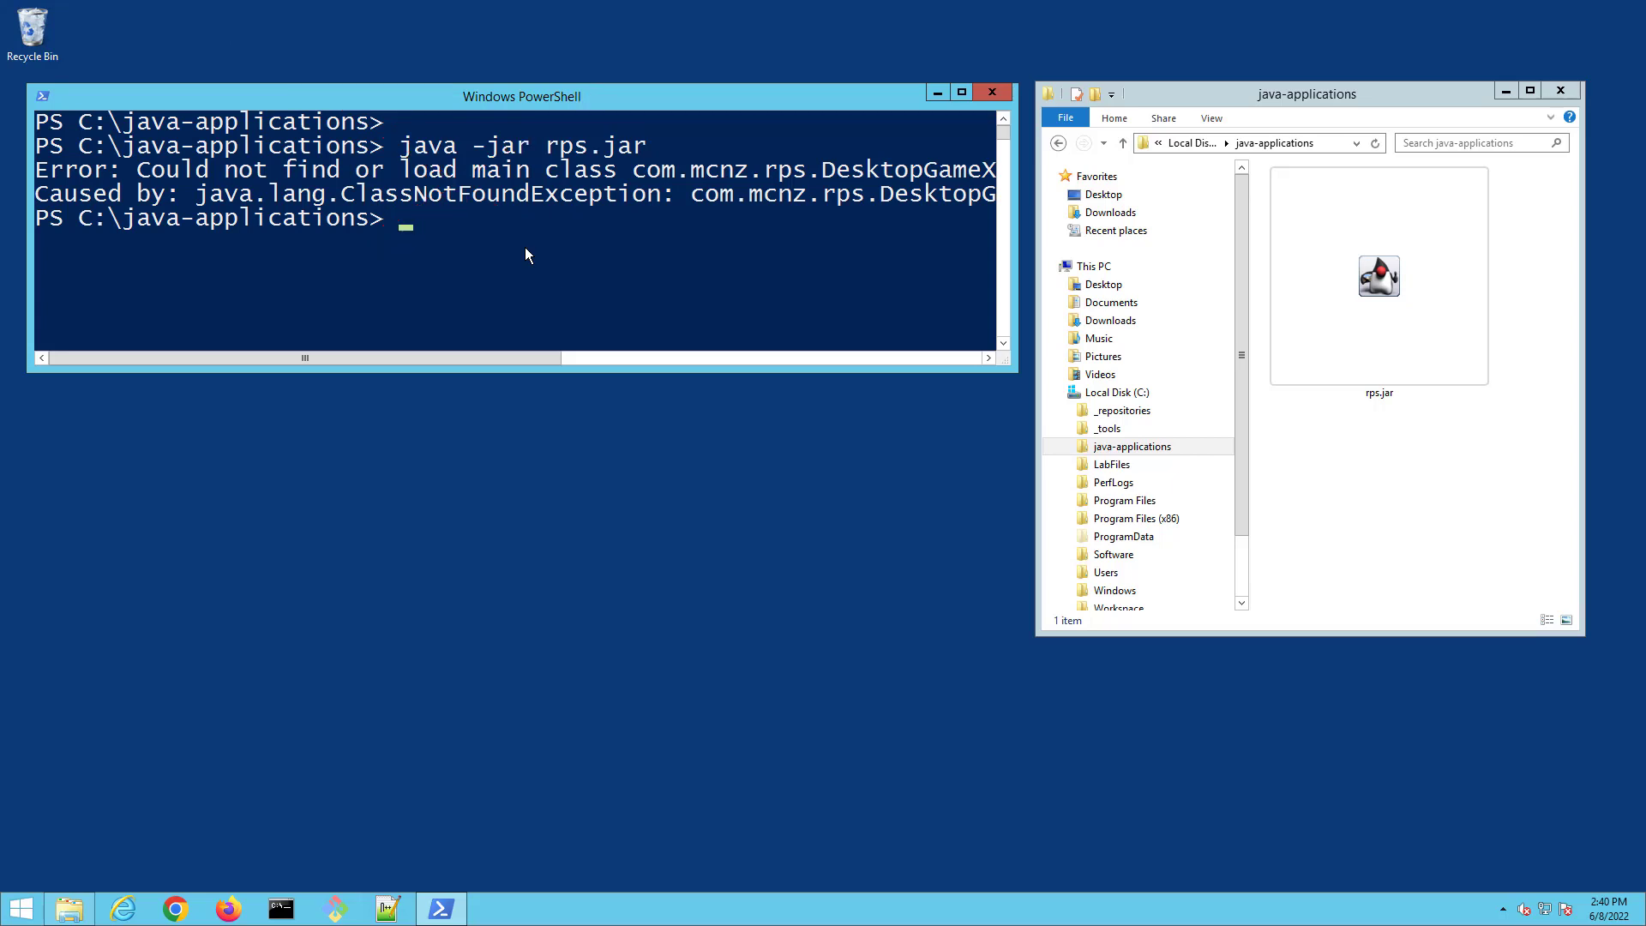
mouse_move(1116, 262)
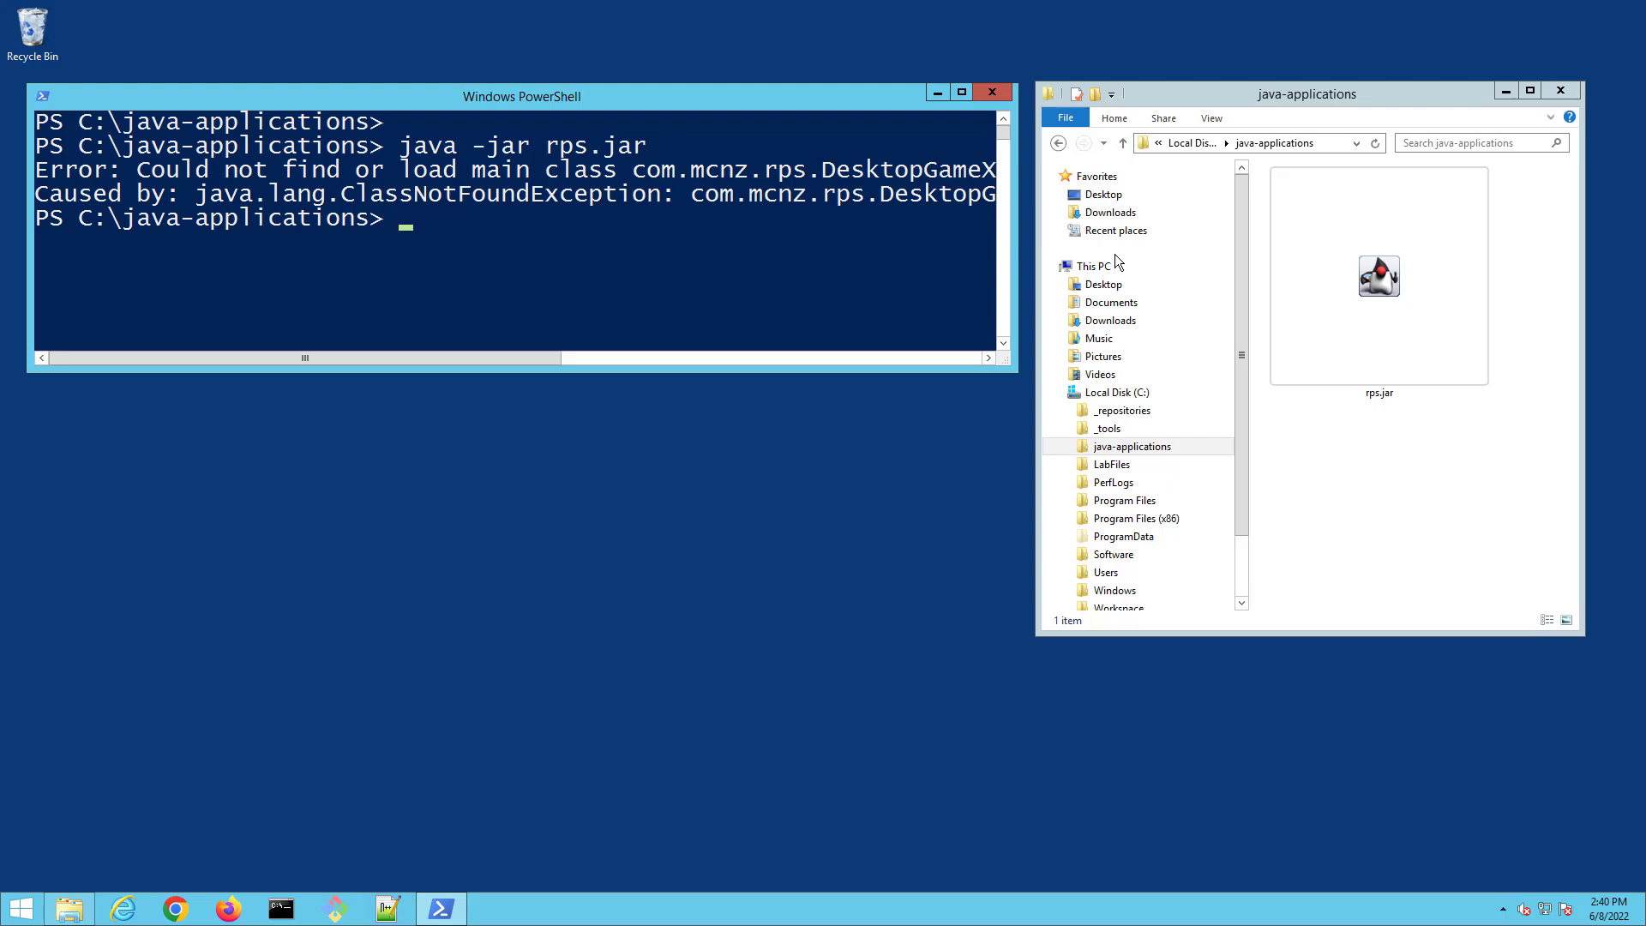
- Open rps.jar in 7-Zip and bring up META-INF's MANIFEST.MF for editing
right_click(1379, 276)
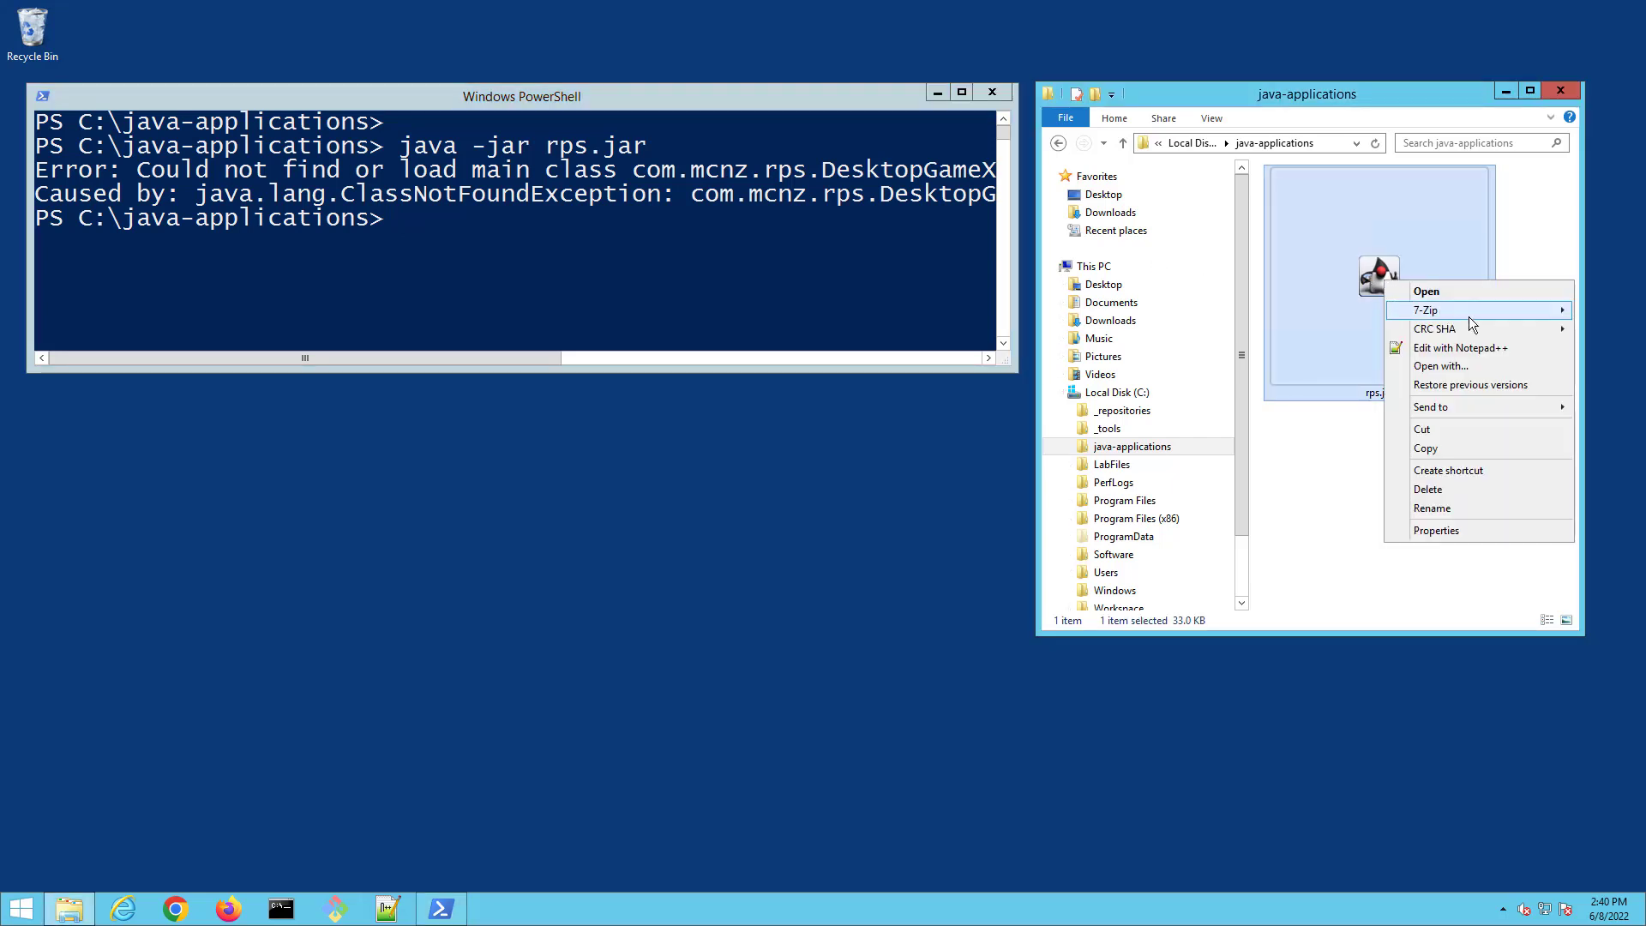
mouse_move(1425, 310)
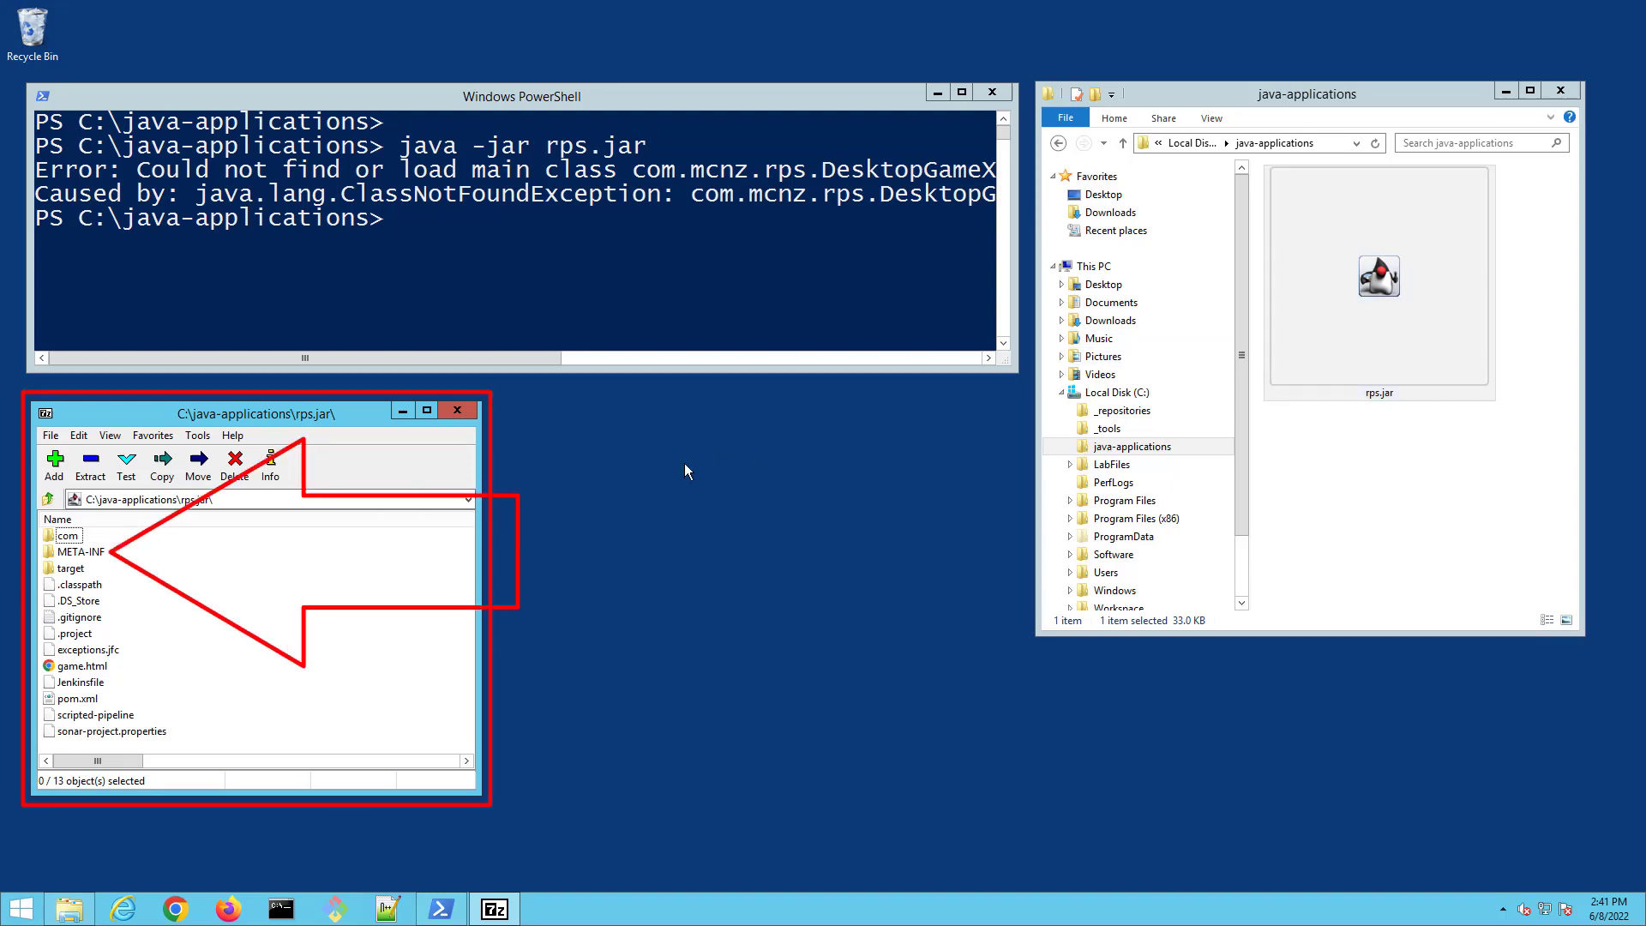
left_click(79, 550)
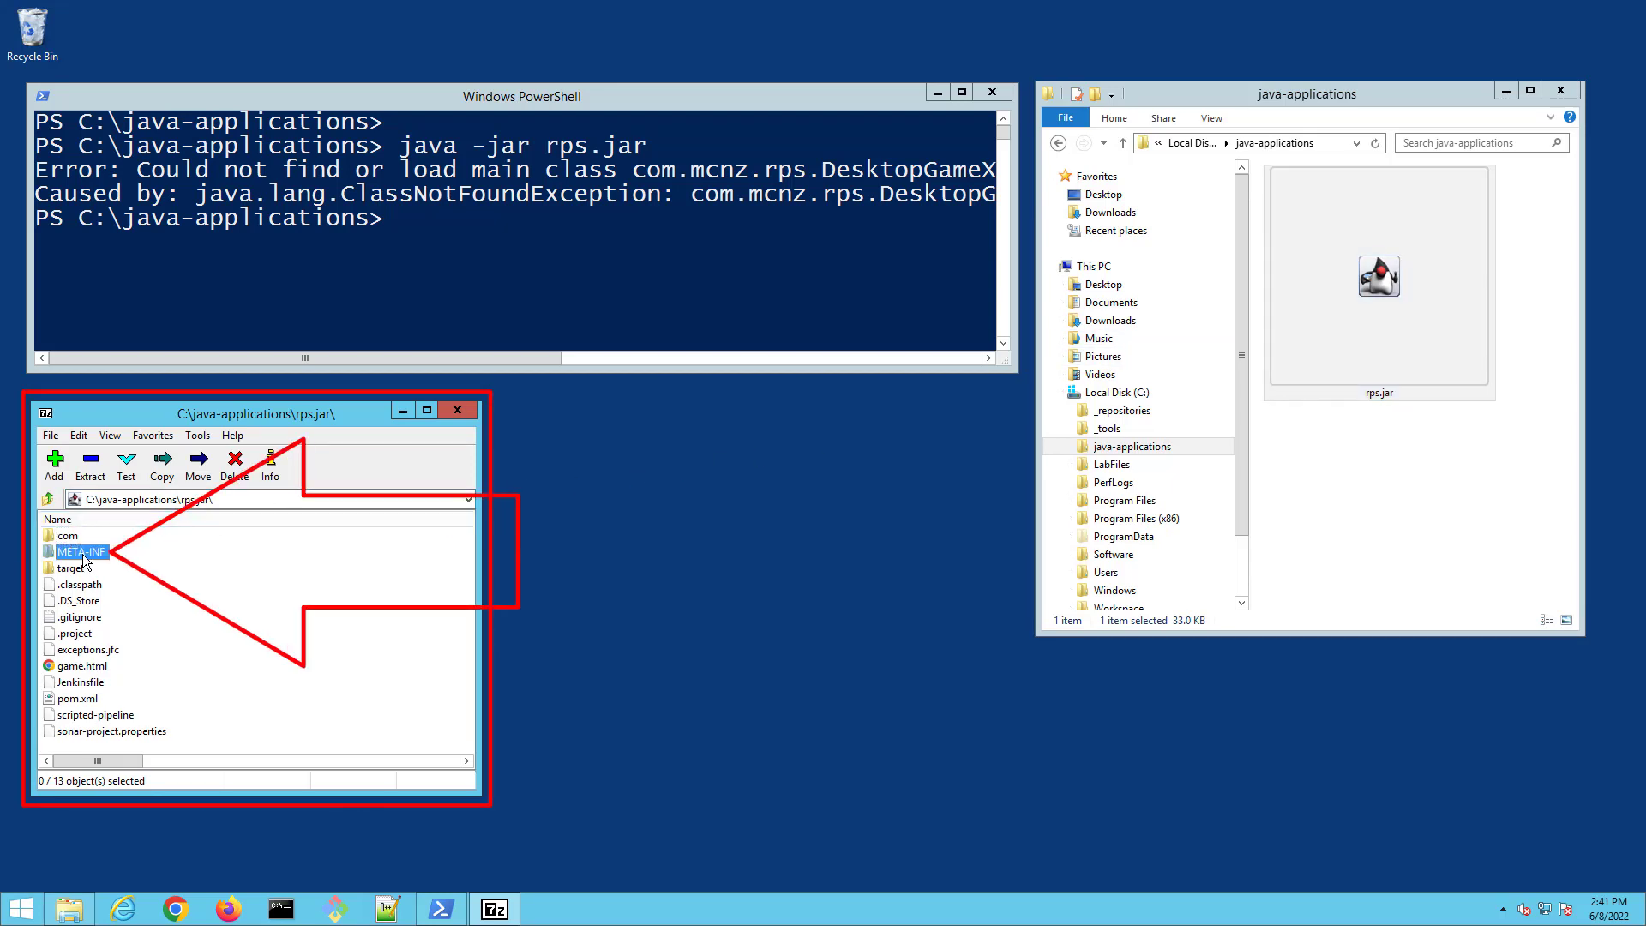
double_click(77, 550)
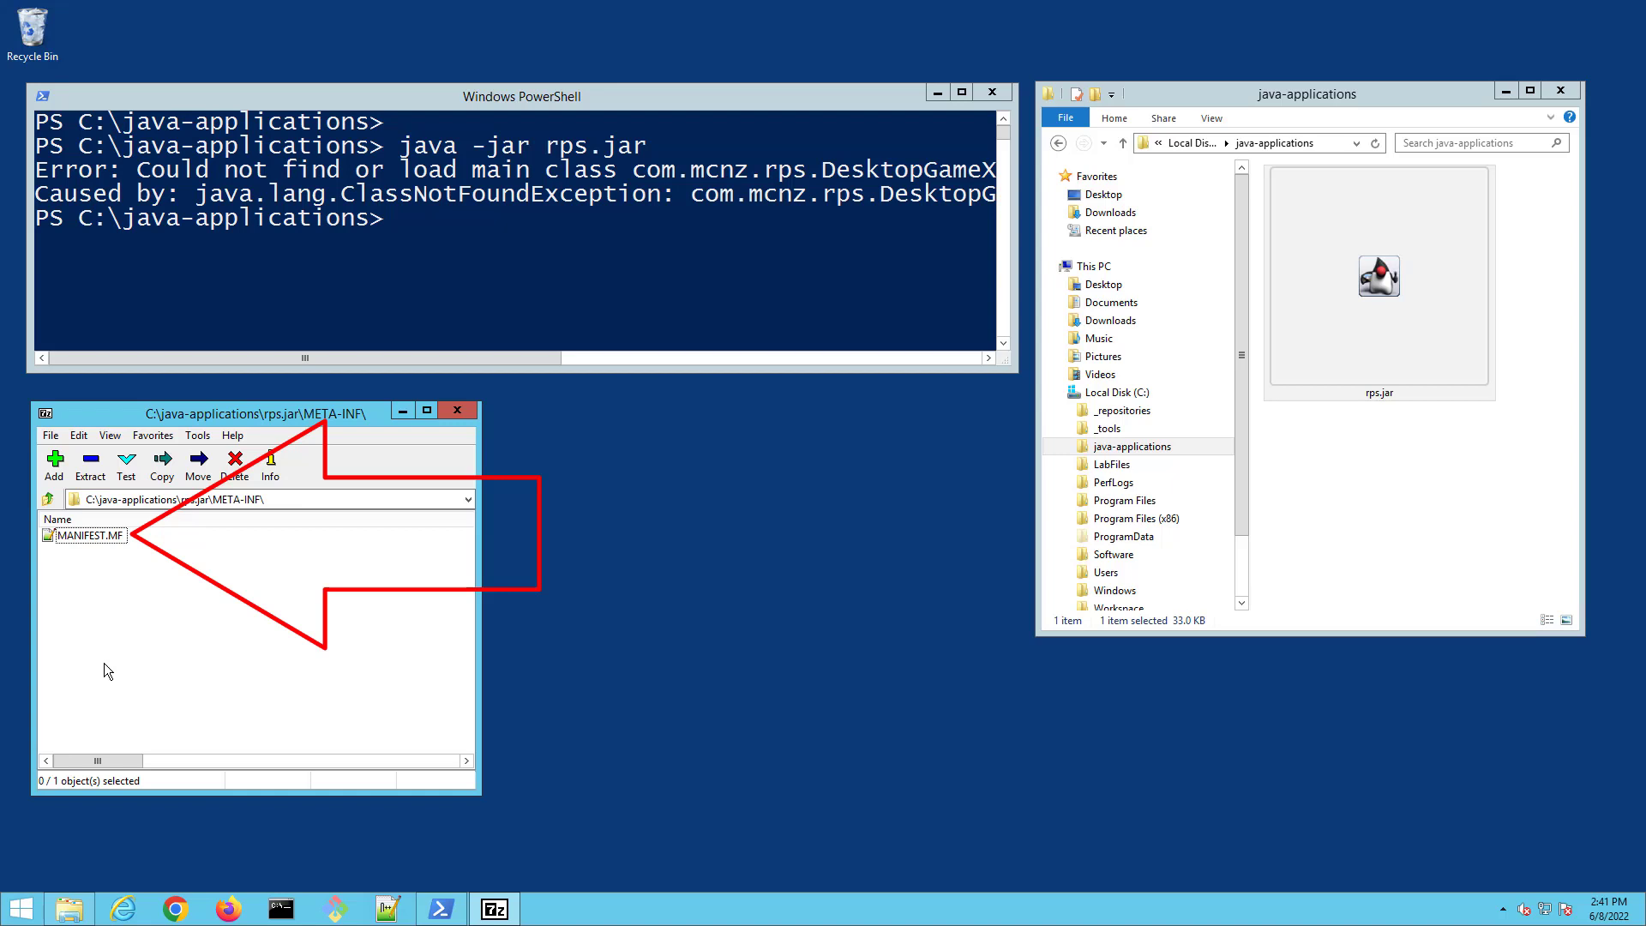
right_click(89, 535)
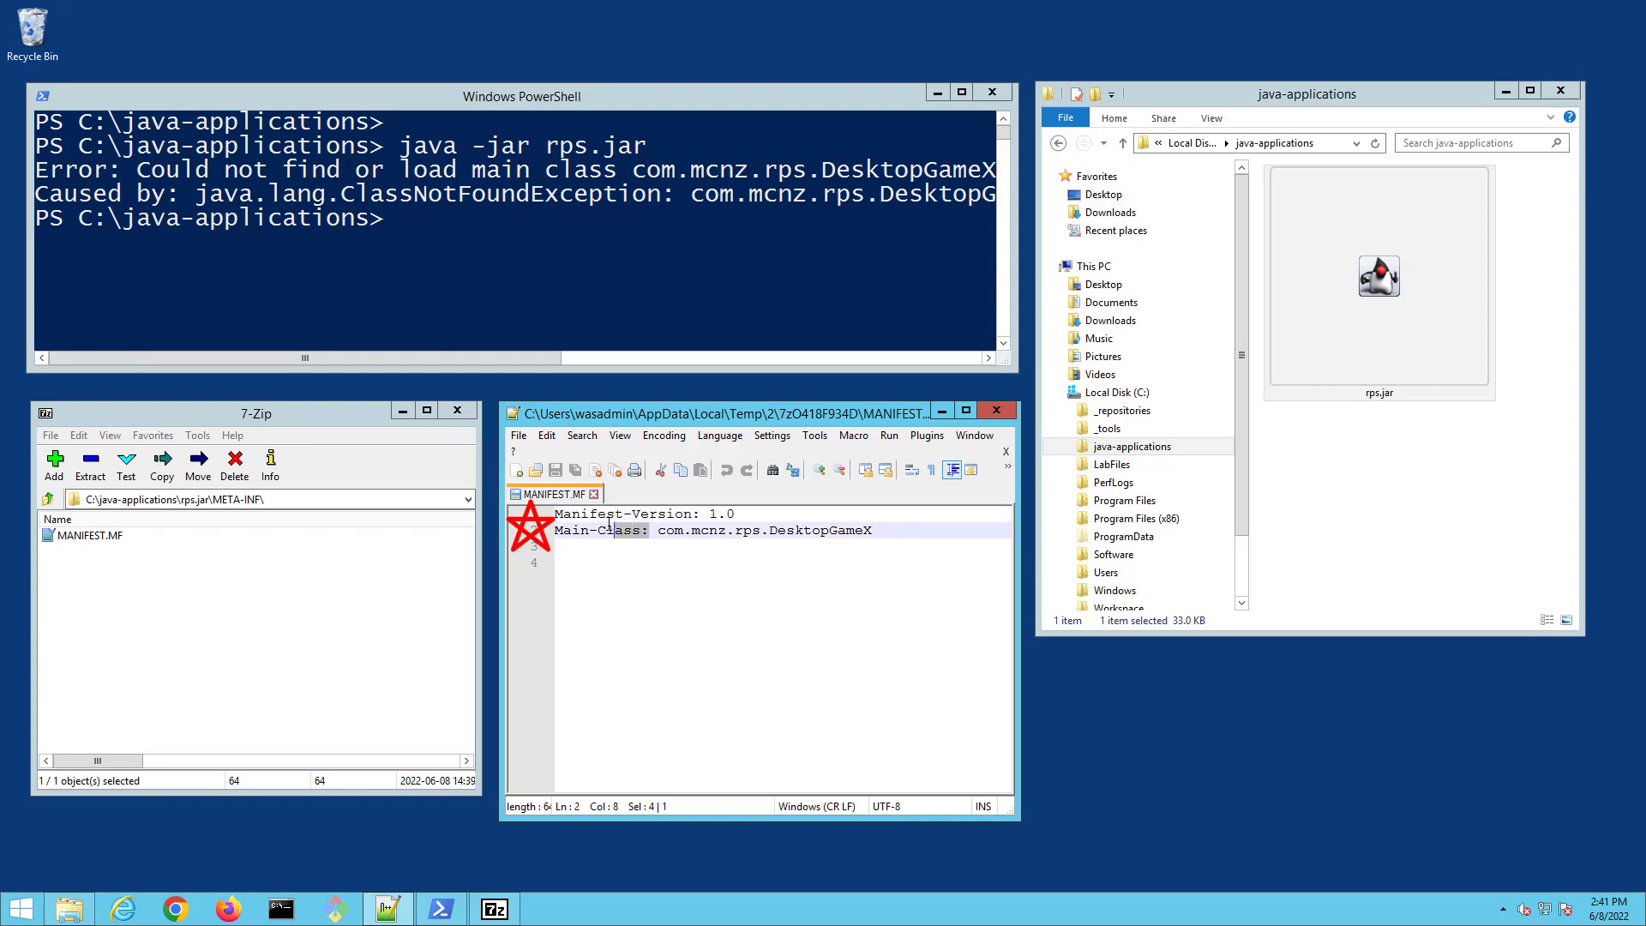
- Browse rps.jar's com\mcnz\rps folder, which holds DesktopGame.class rather than DesktopGameX
left_click(873, 530)
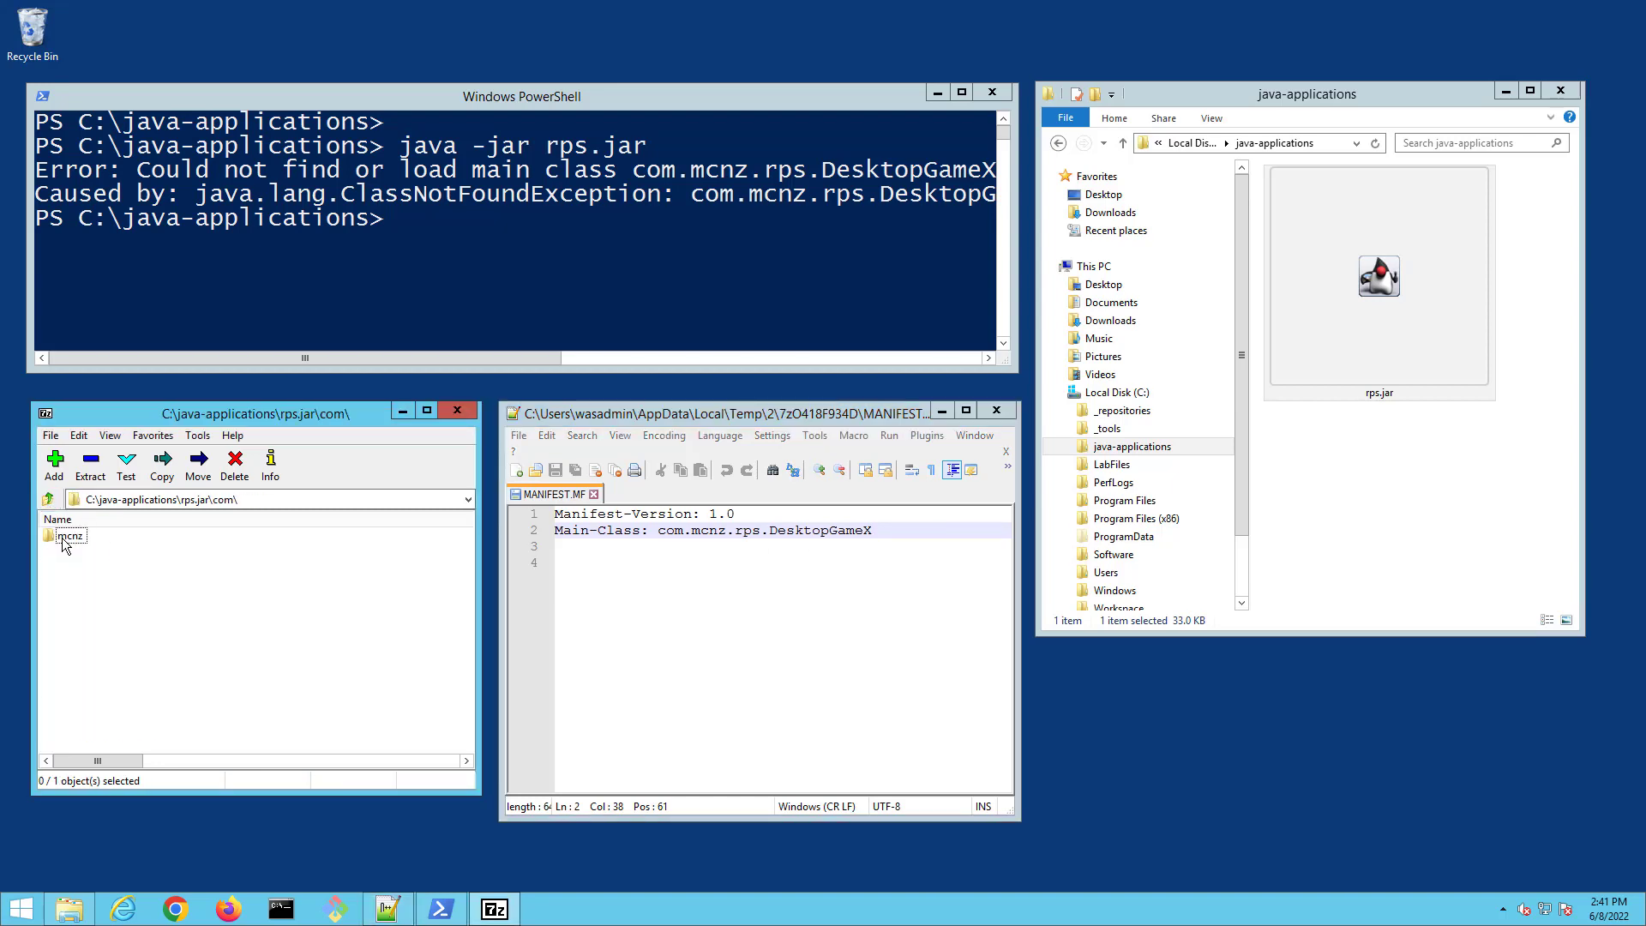
double_click(71, 535)
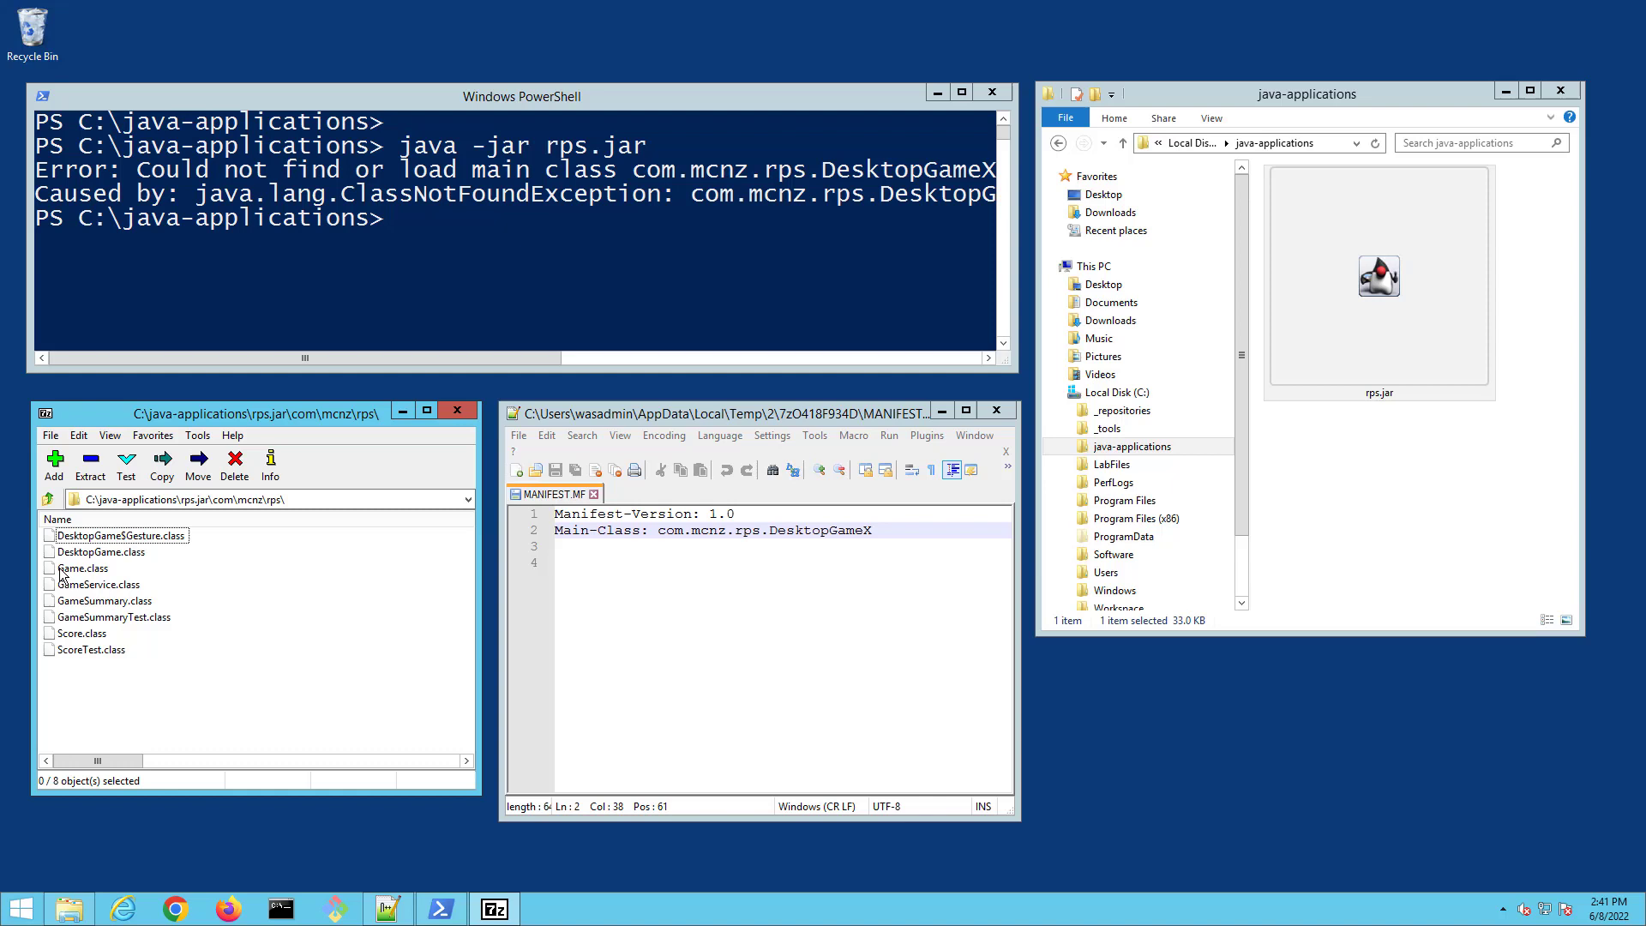
left_click(103, 550)
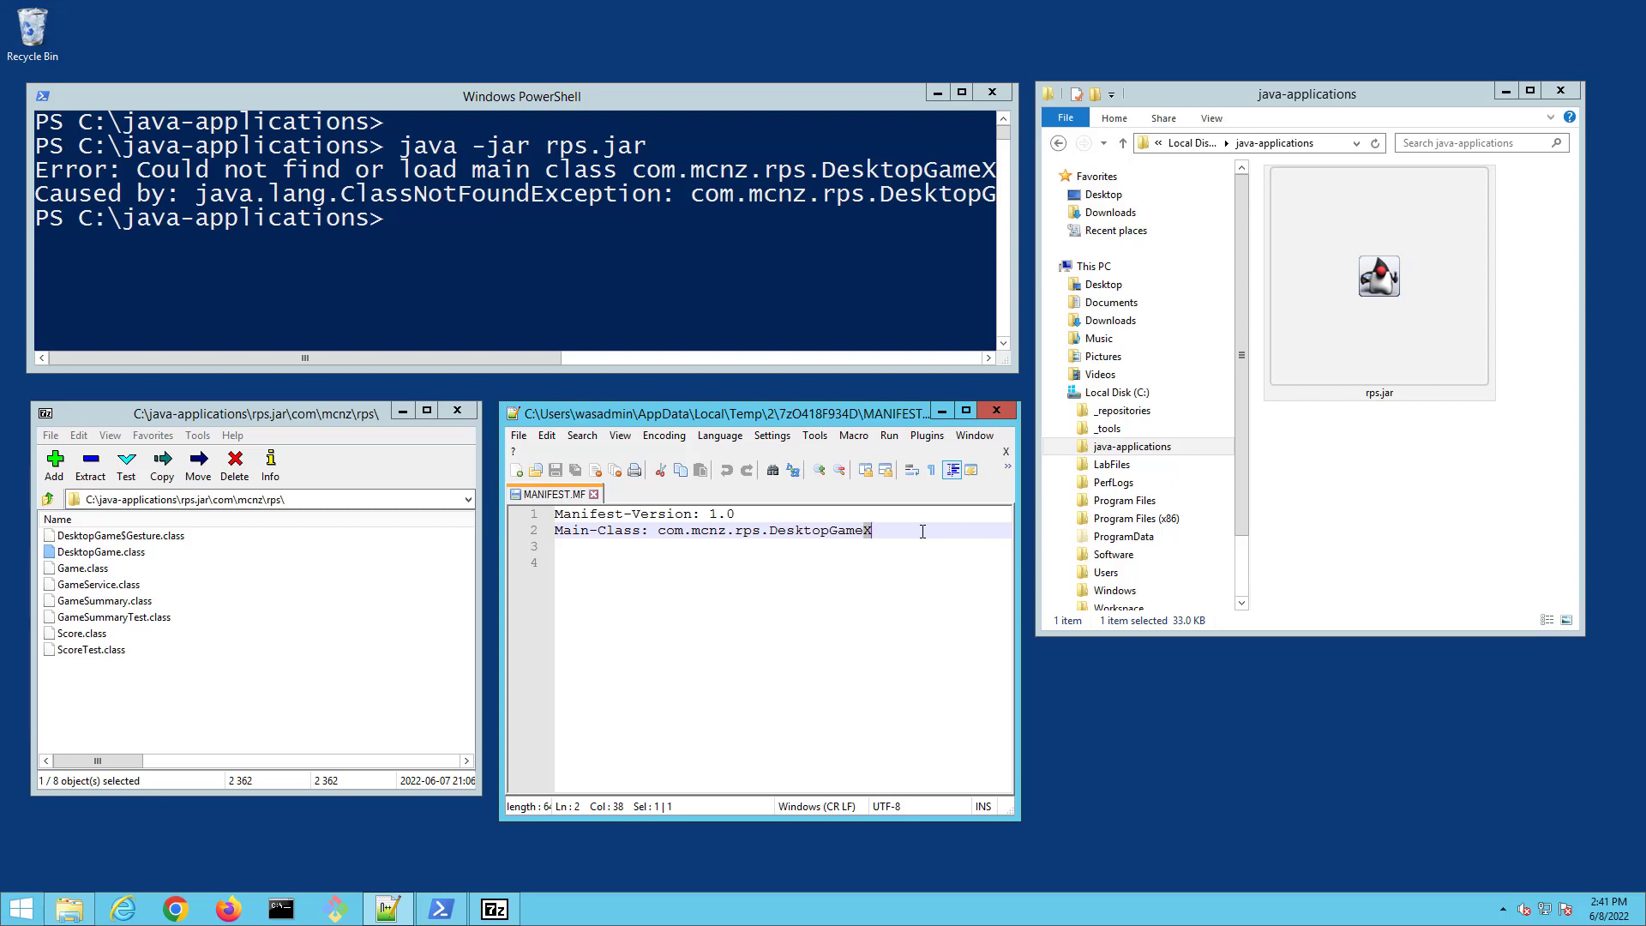
- Correct the manifest's Main-Class to com.mcnz.rps.DesktopGame and close the edited manifest
left_click(48, 499)
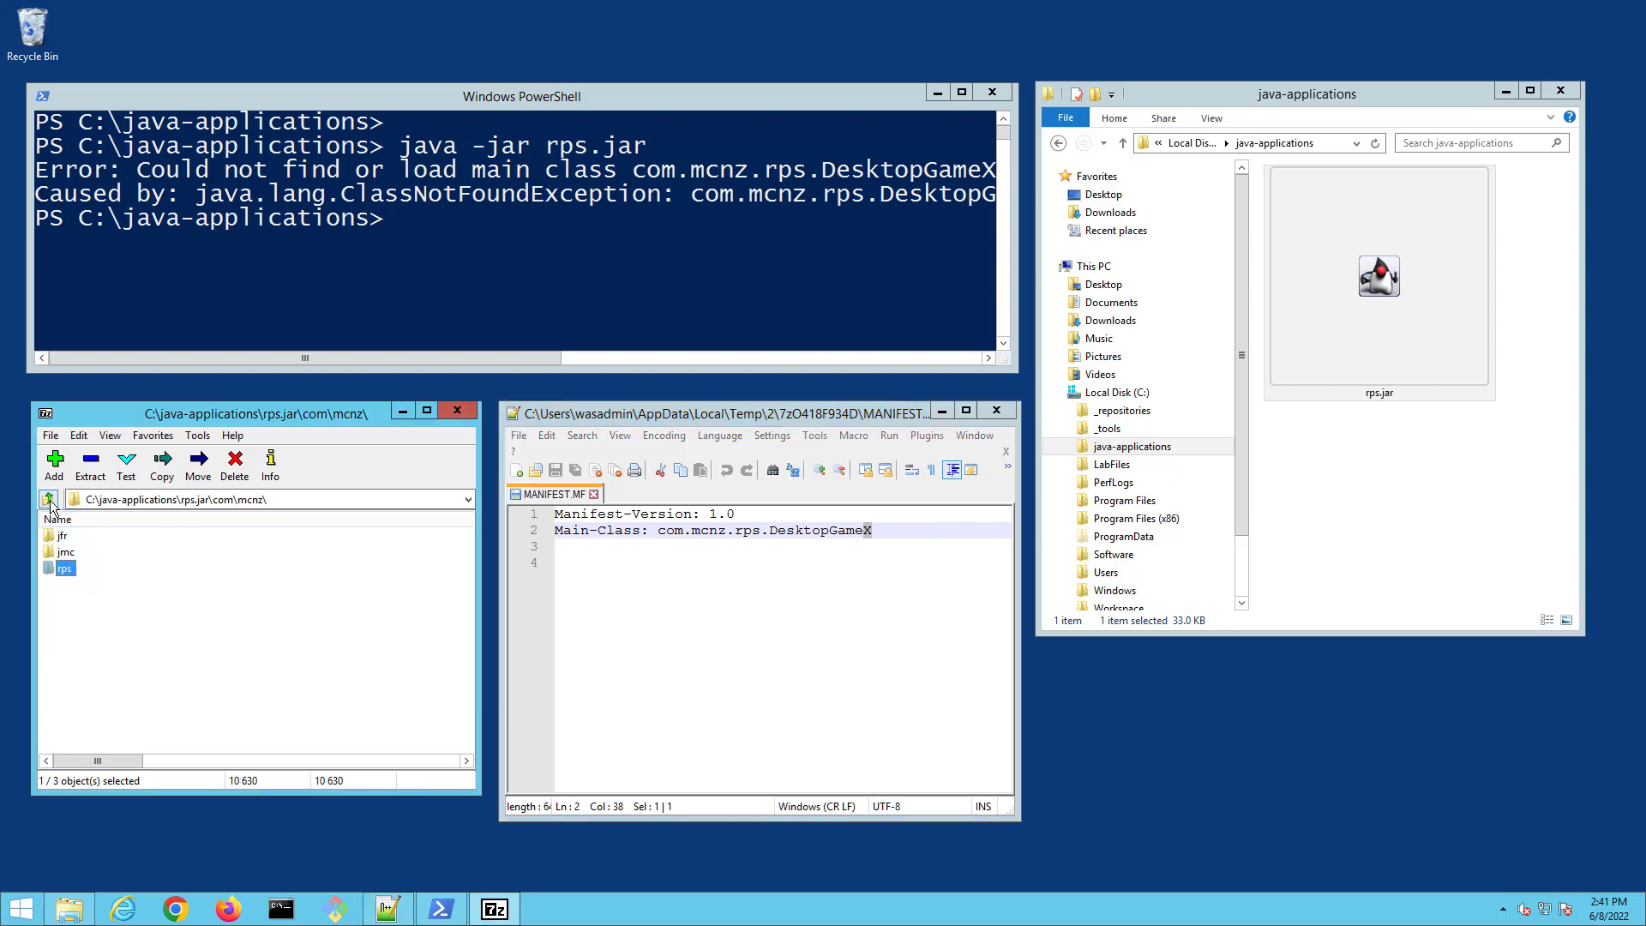
left_click(48, 499)
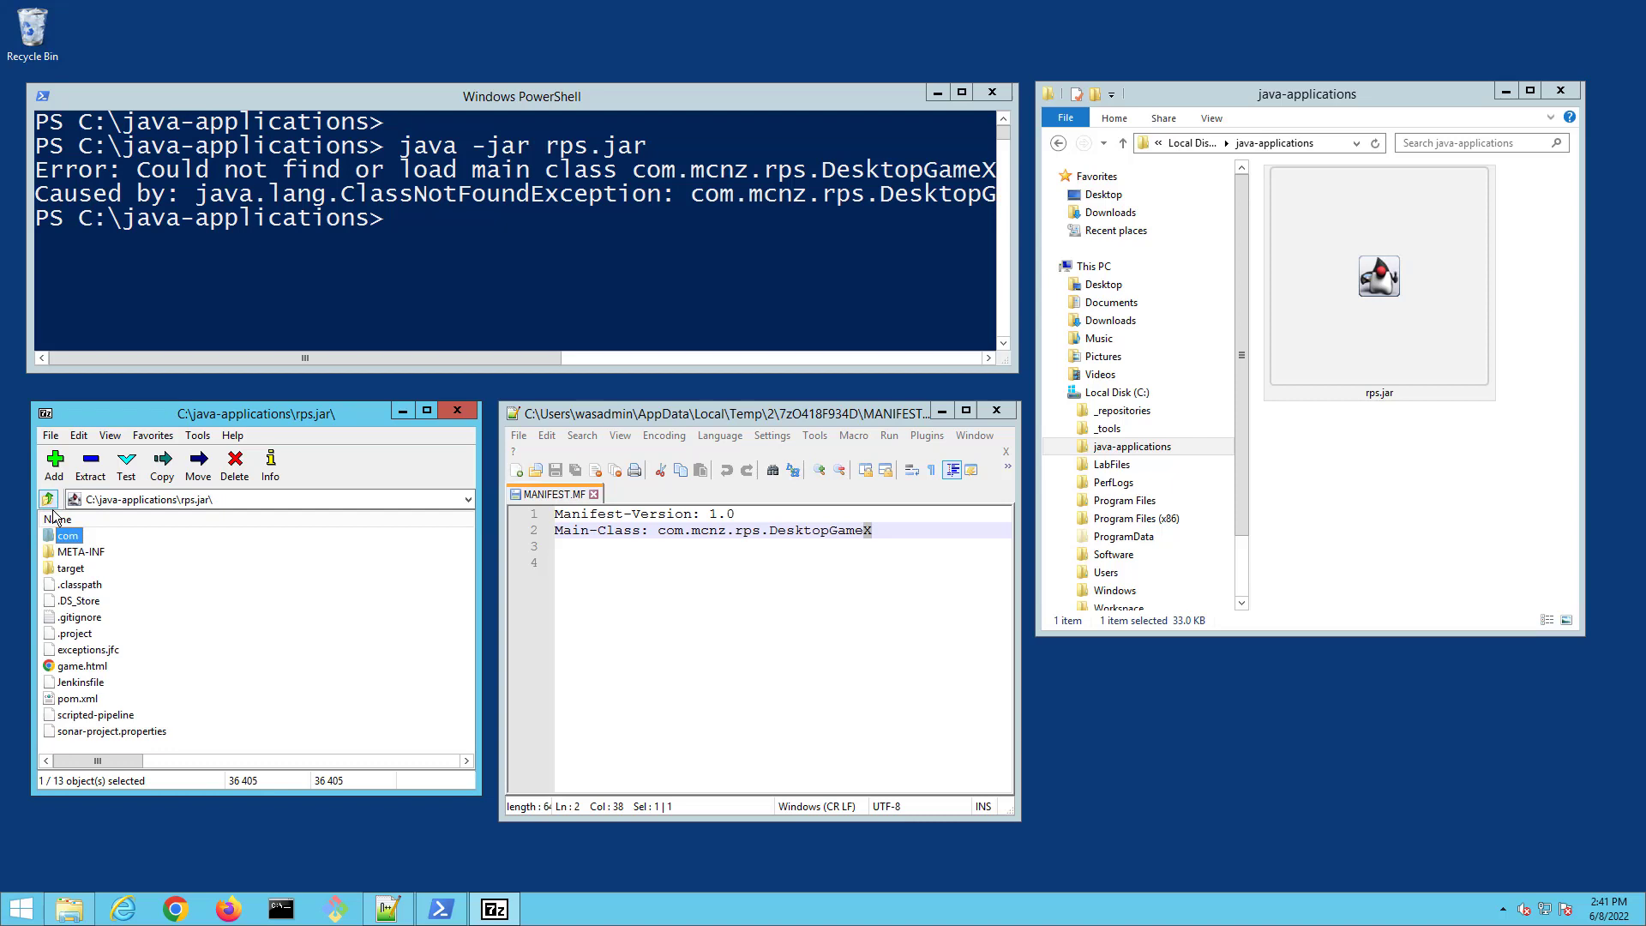
double_click(72, 550)
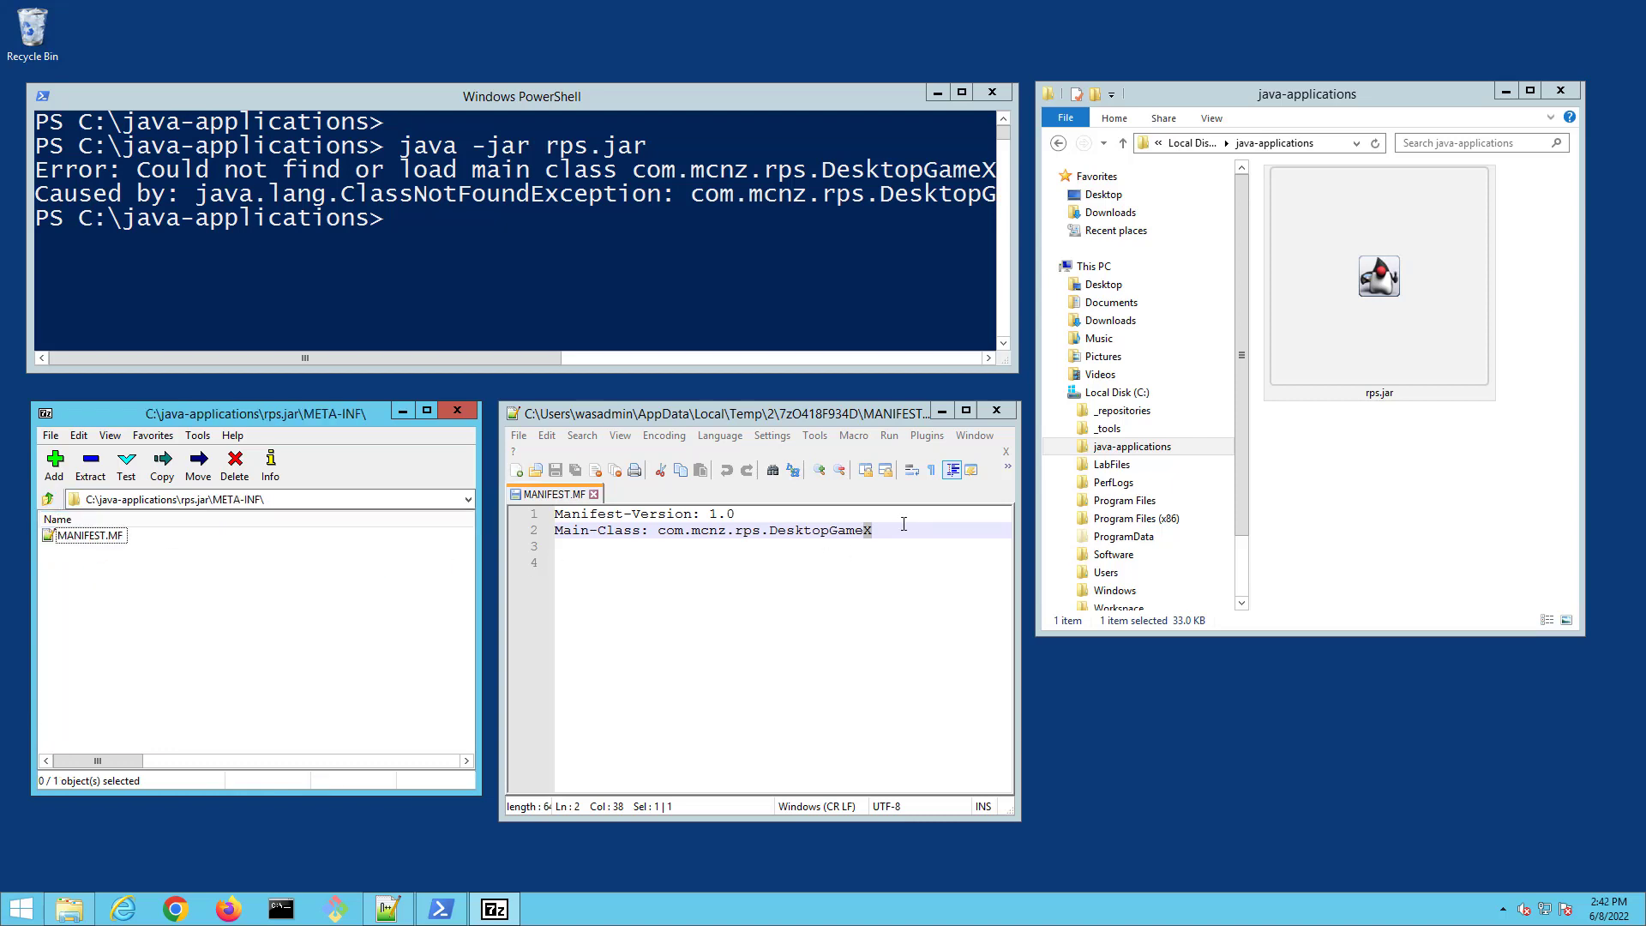
key("Backspace")
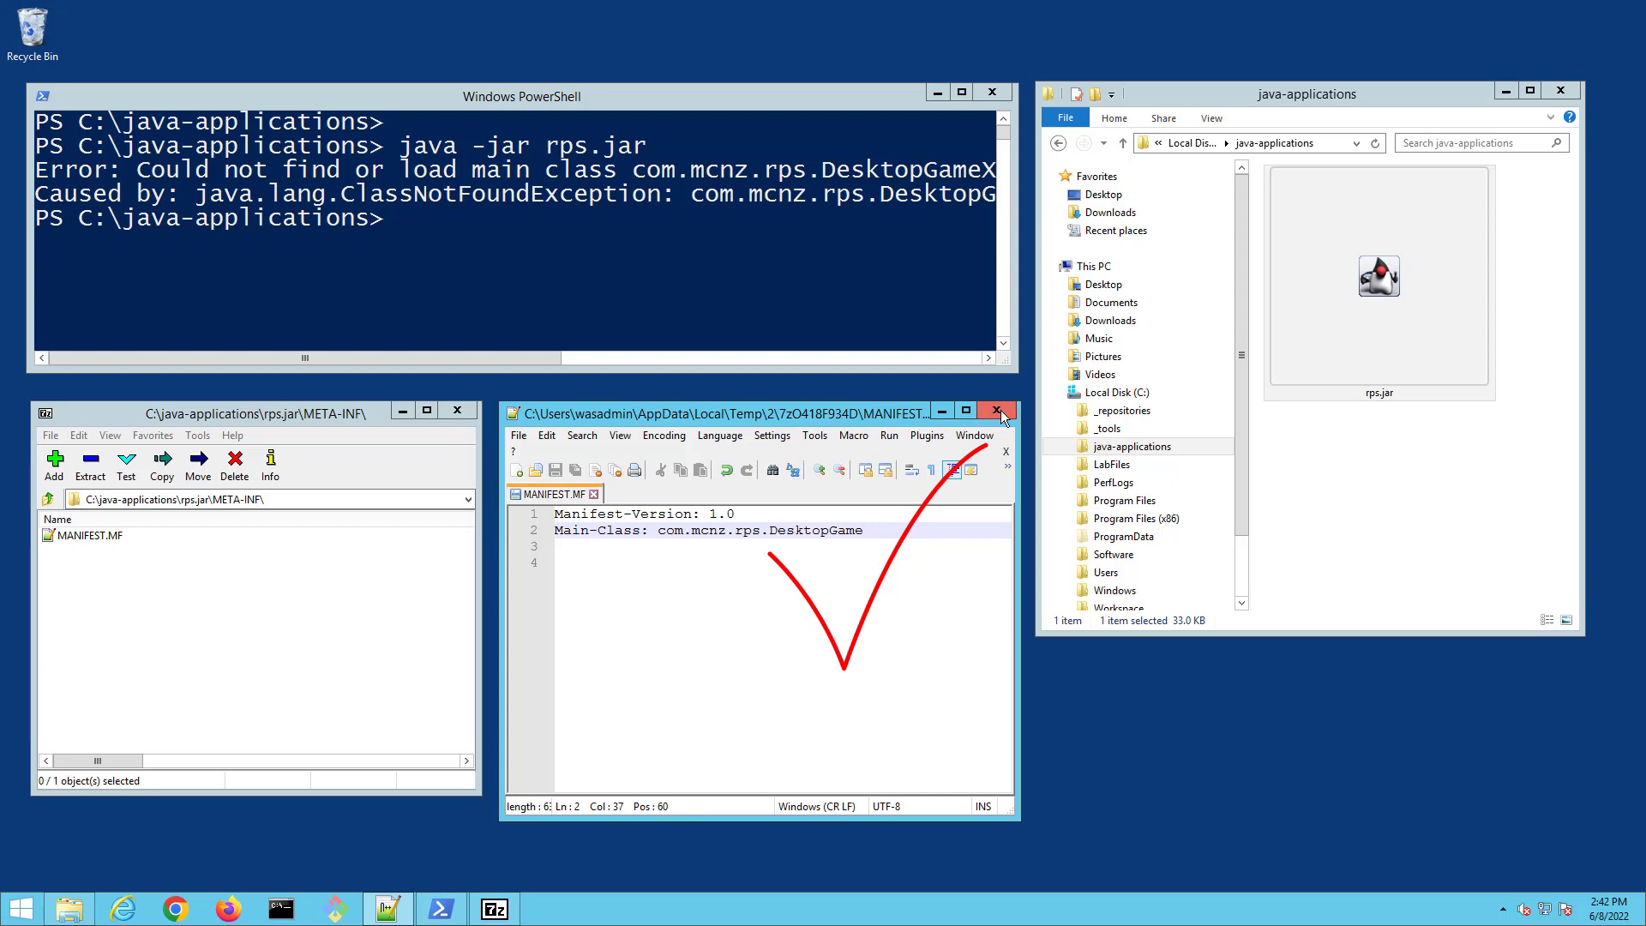
left_click(999, 410)
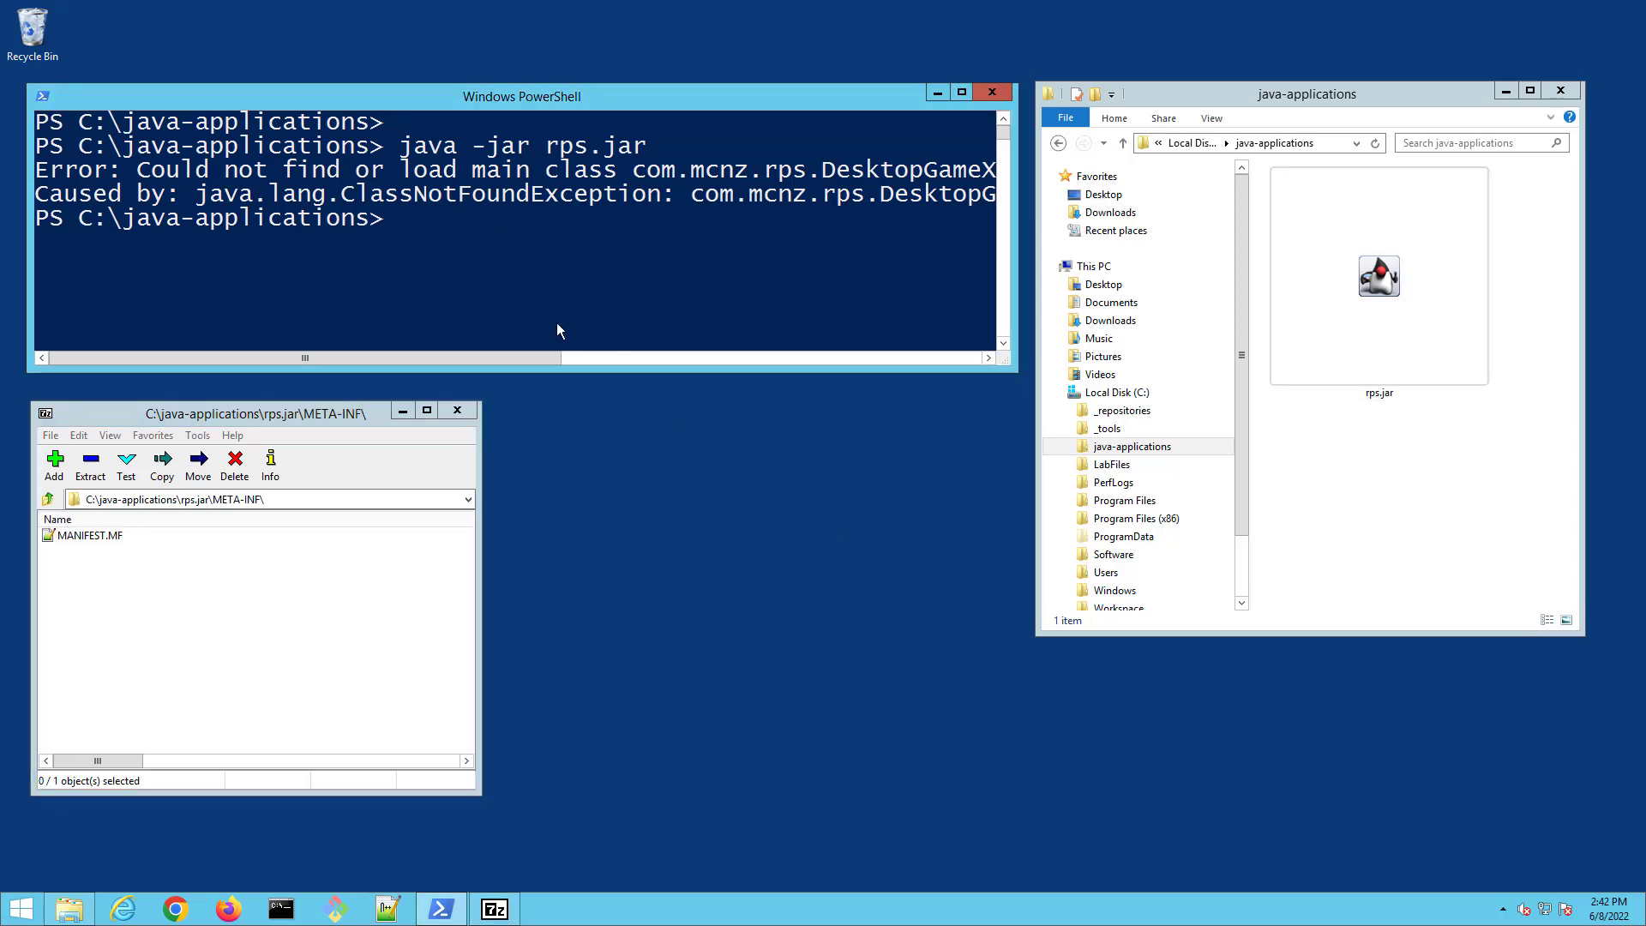
- Rerun java -jar rps.jar and play a round with rock, dismissing the win message
type("java -jar rps.jar")
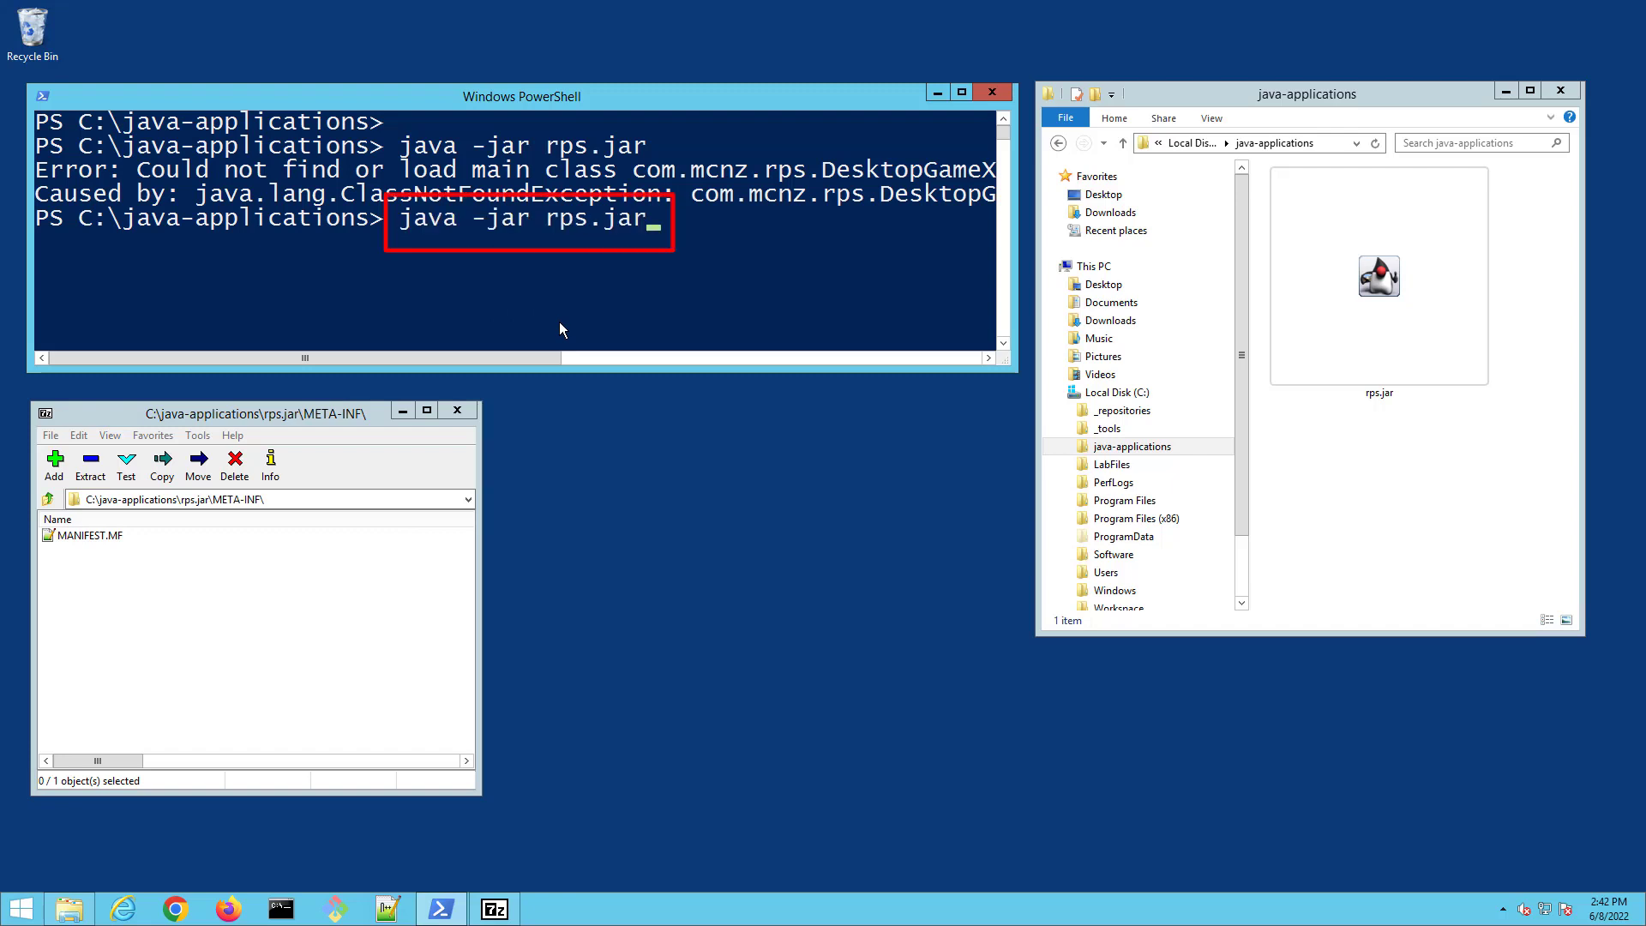
key("enter")
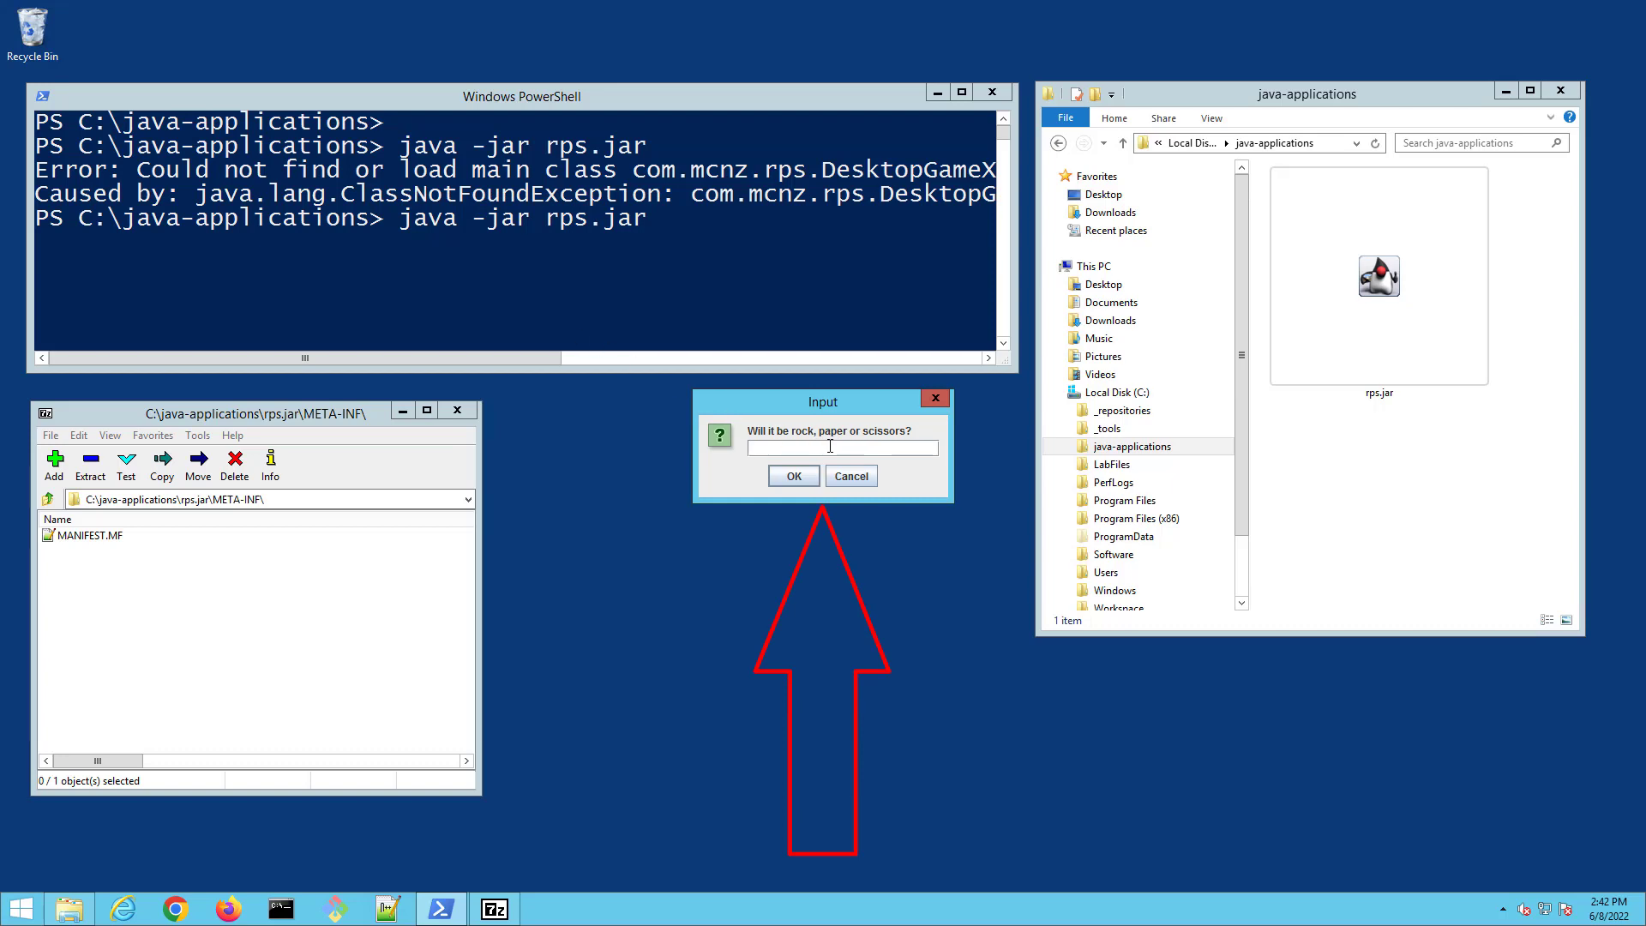
type("rock")
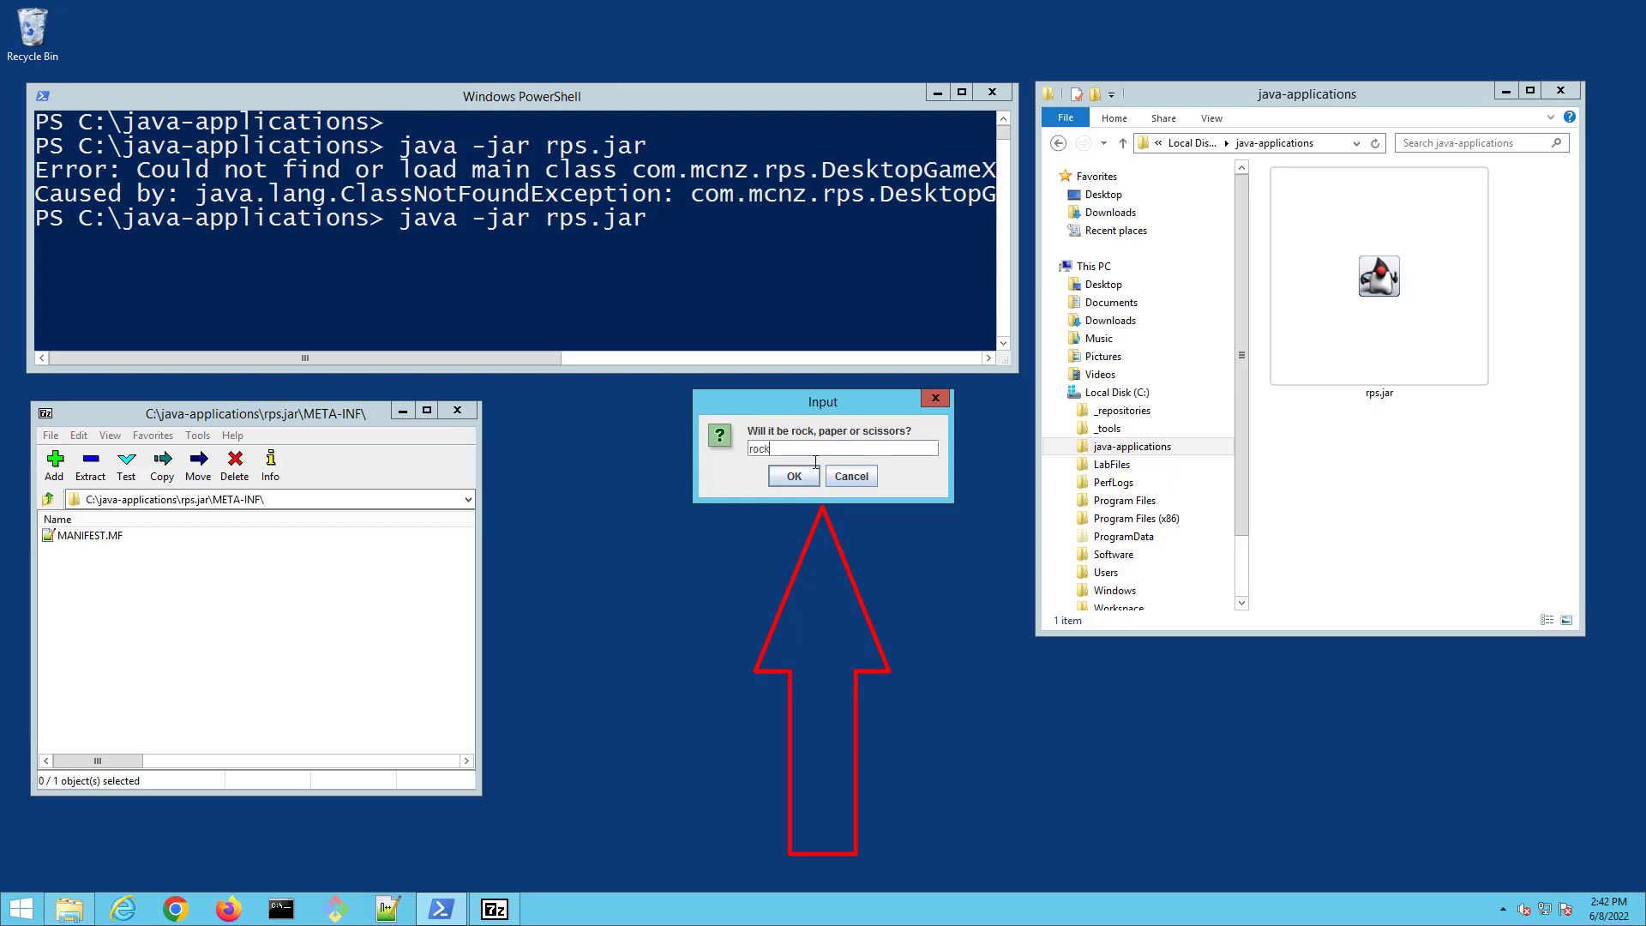
left_click(794, 475)
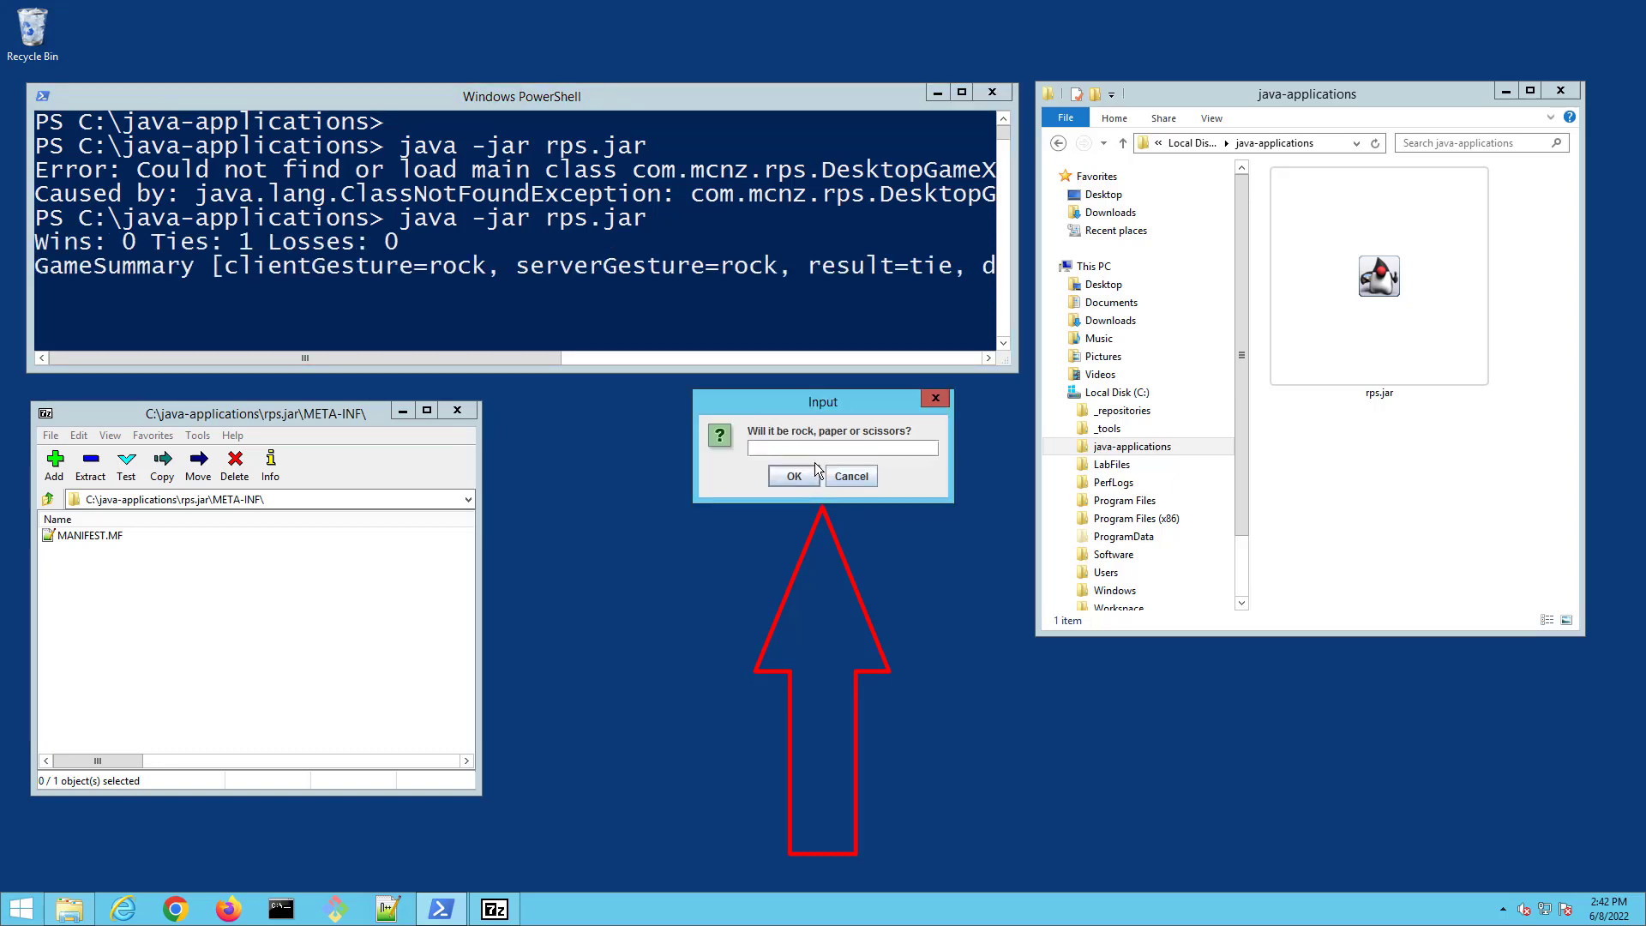
left_click(792, 475)
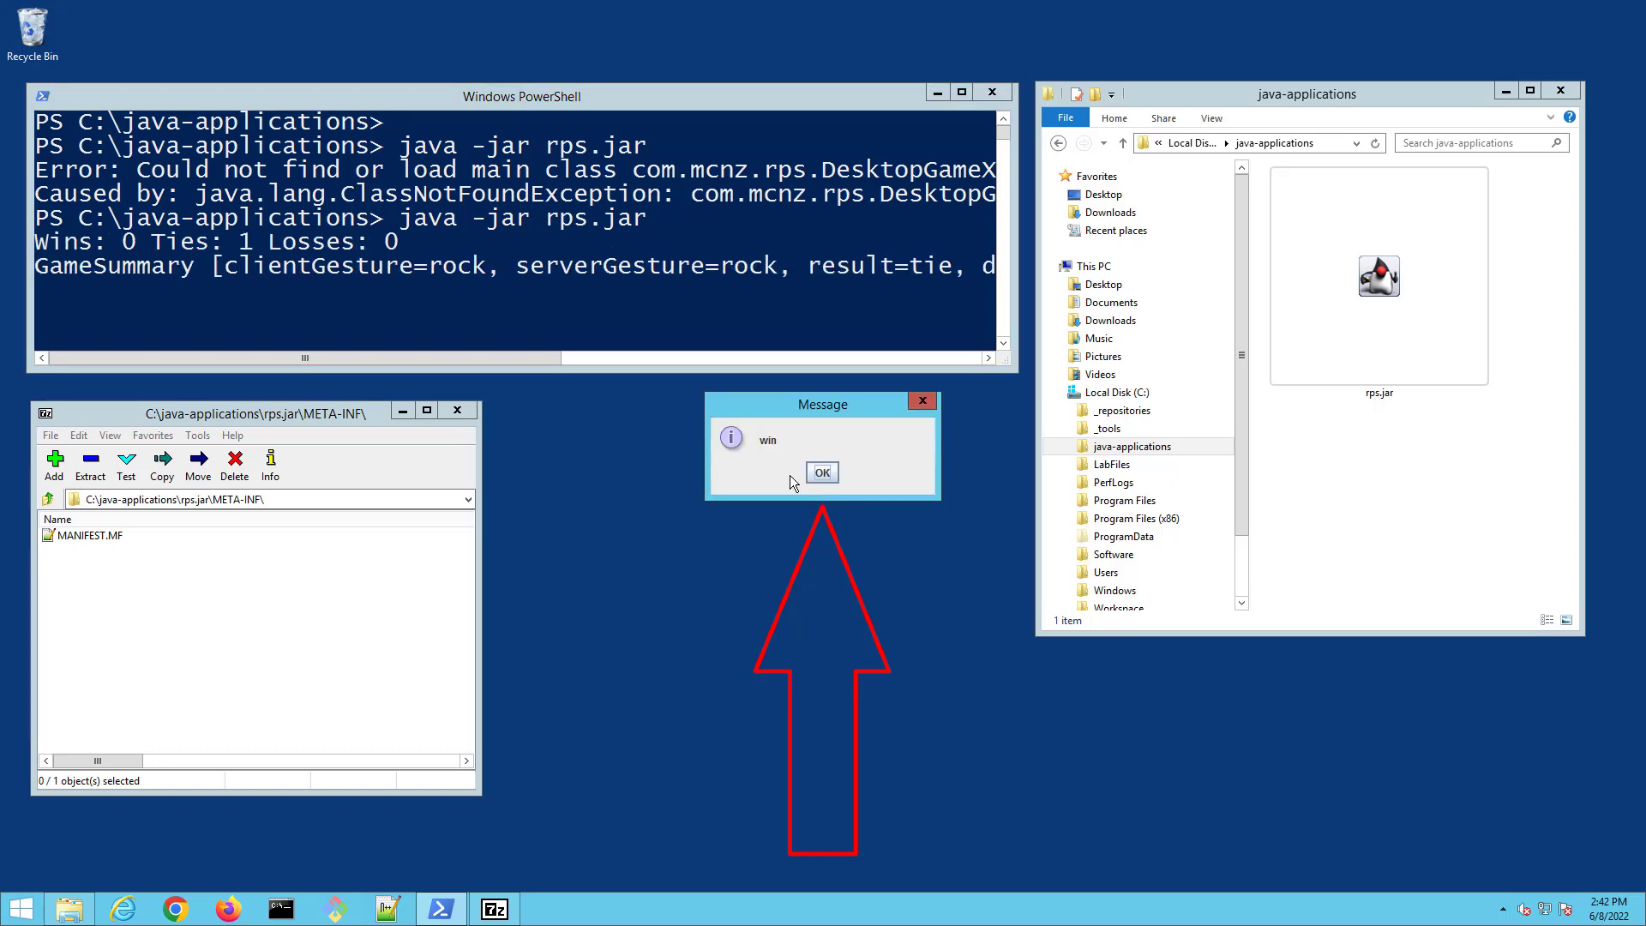
left_click(821, 471)
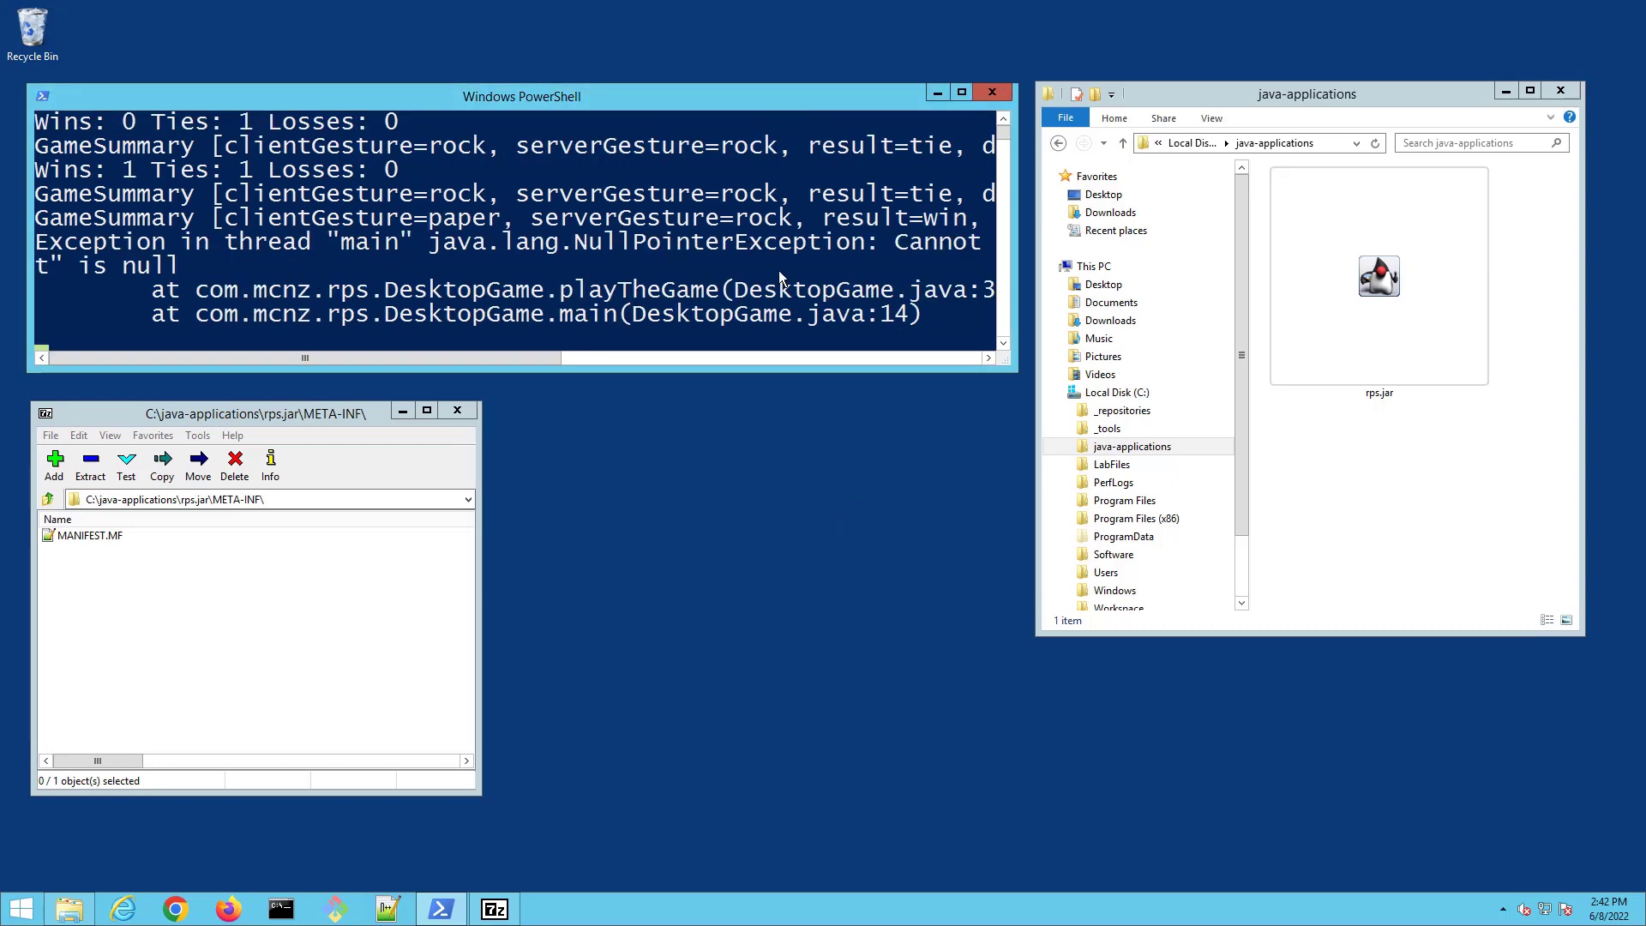
- Clear the PowerShell console with cls
type("cl")
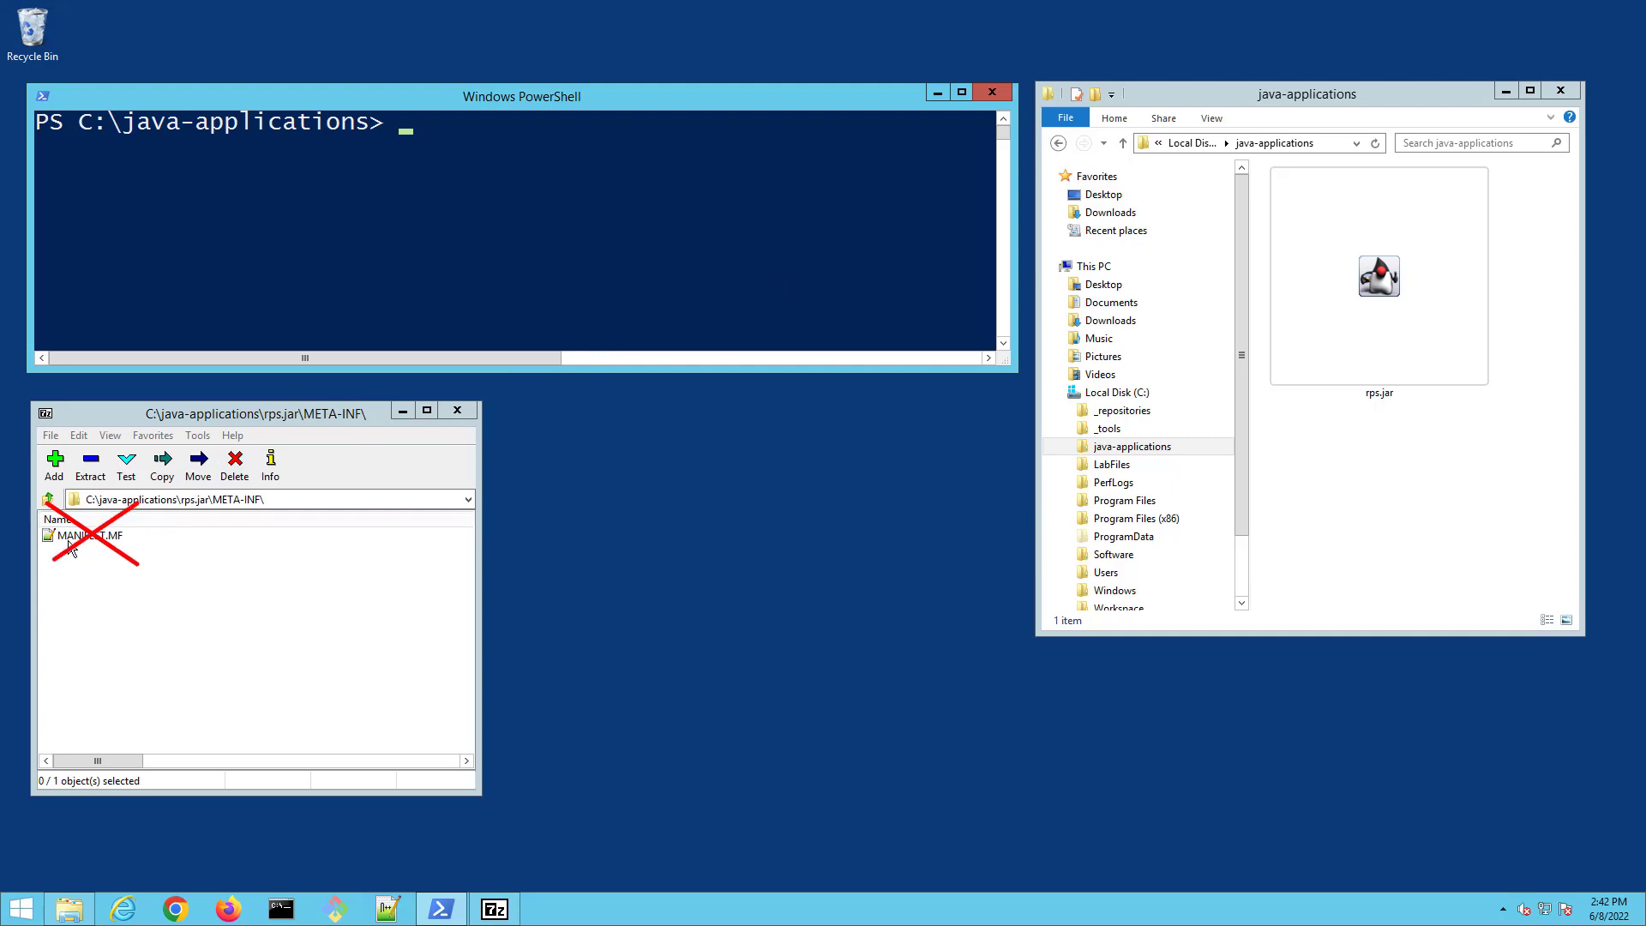
- Delete MANIFEST.MF from rps.jar and browse back into the com\mcnz package folders
left_click(235, 461)
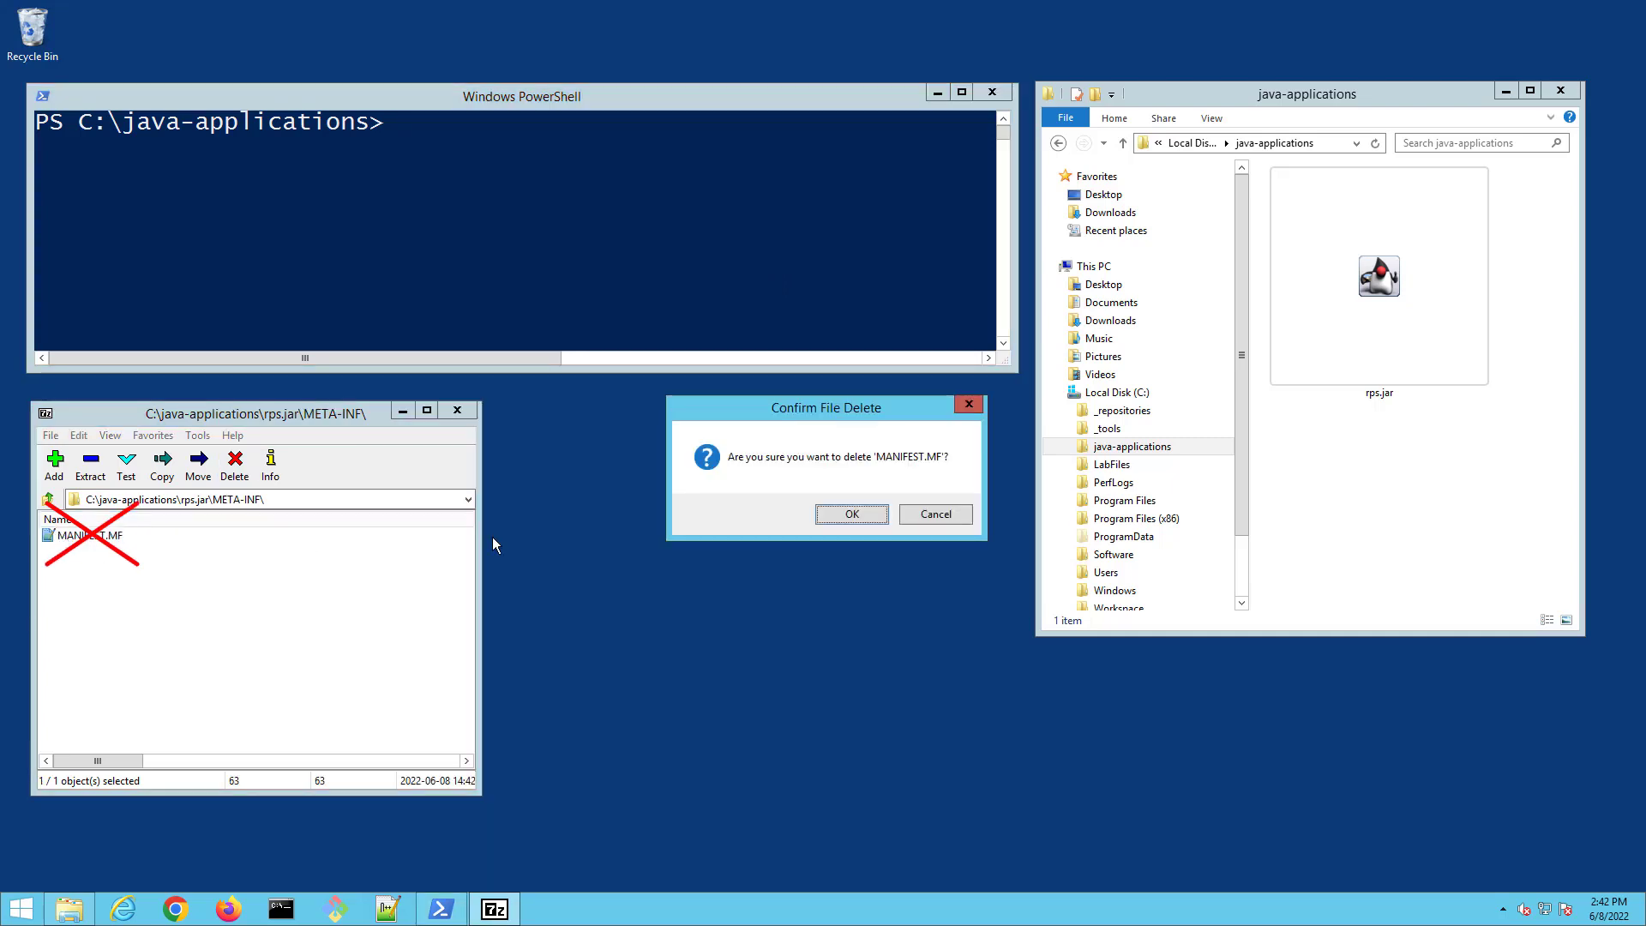
left_click(851, 513)
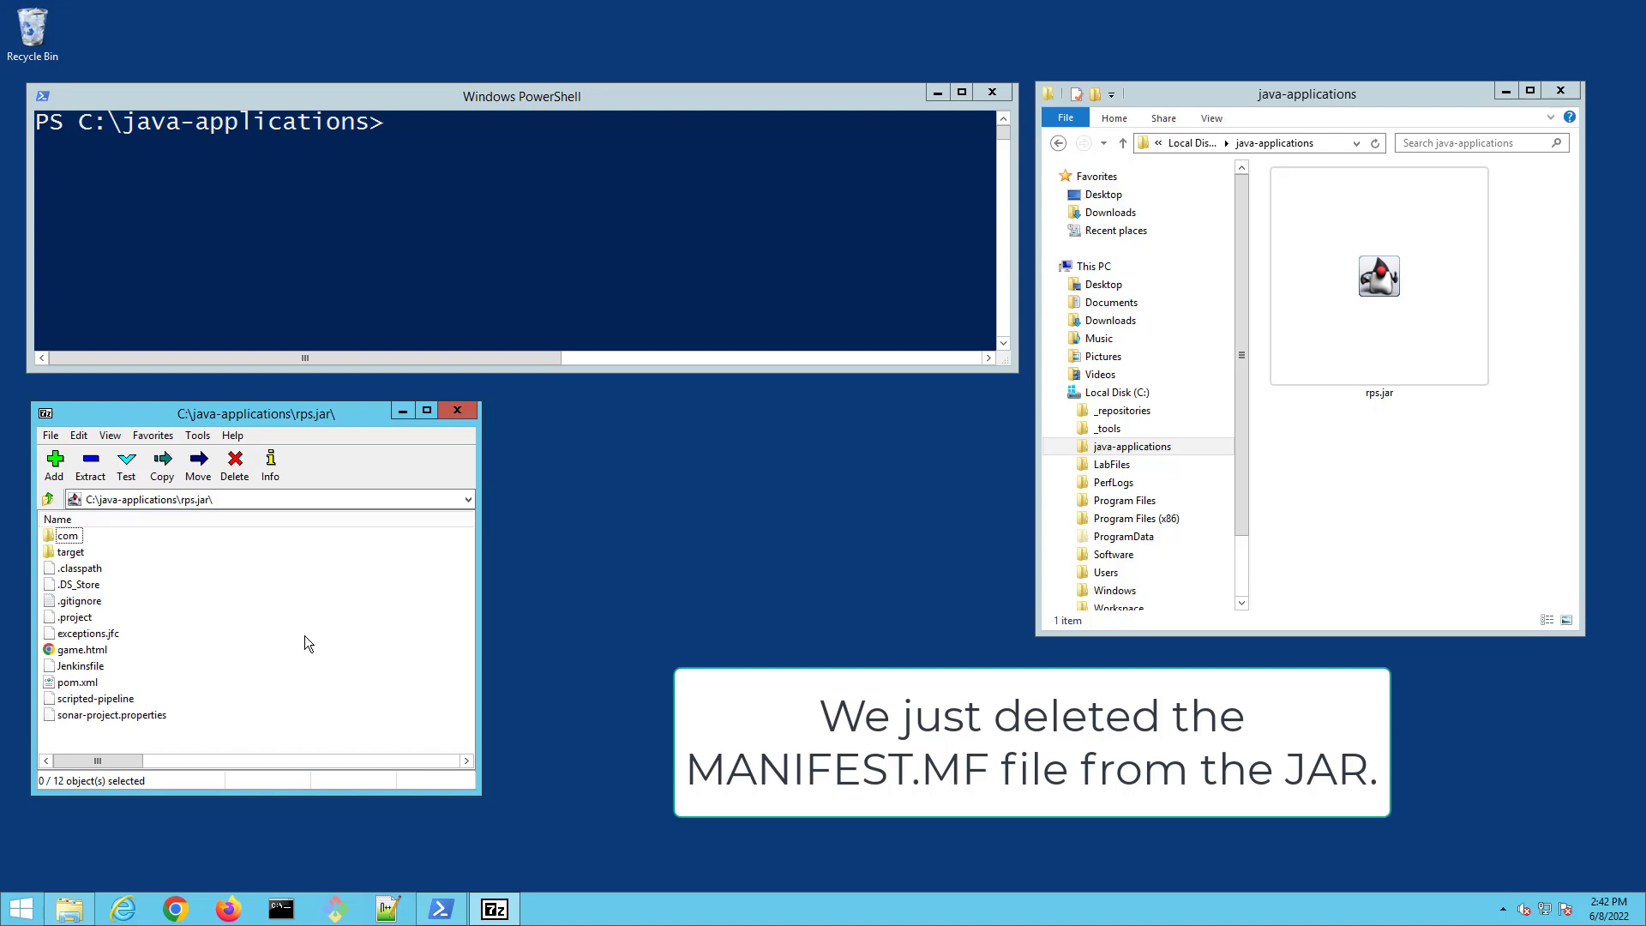
double_click(65, 535)
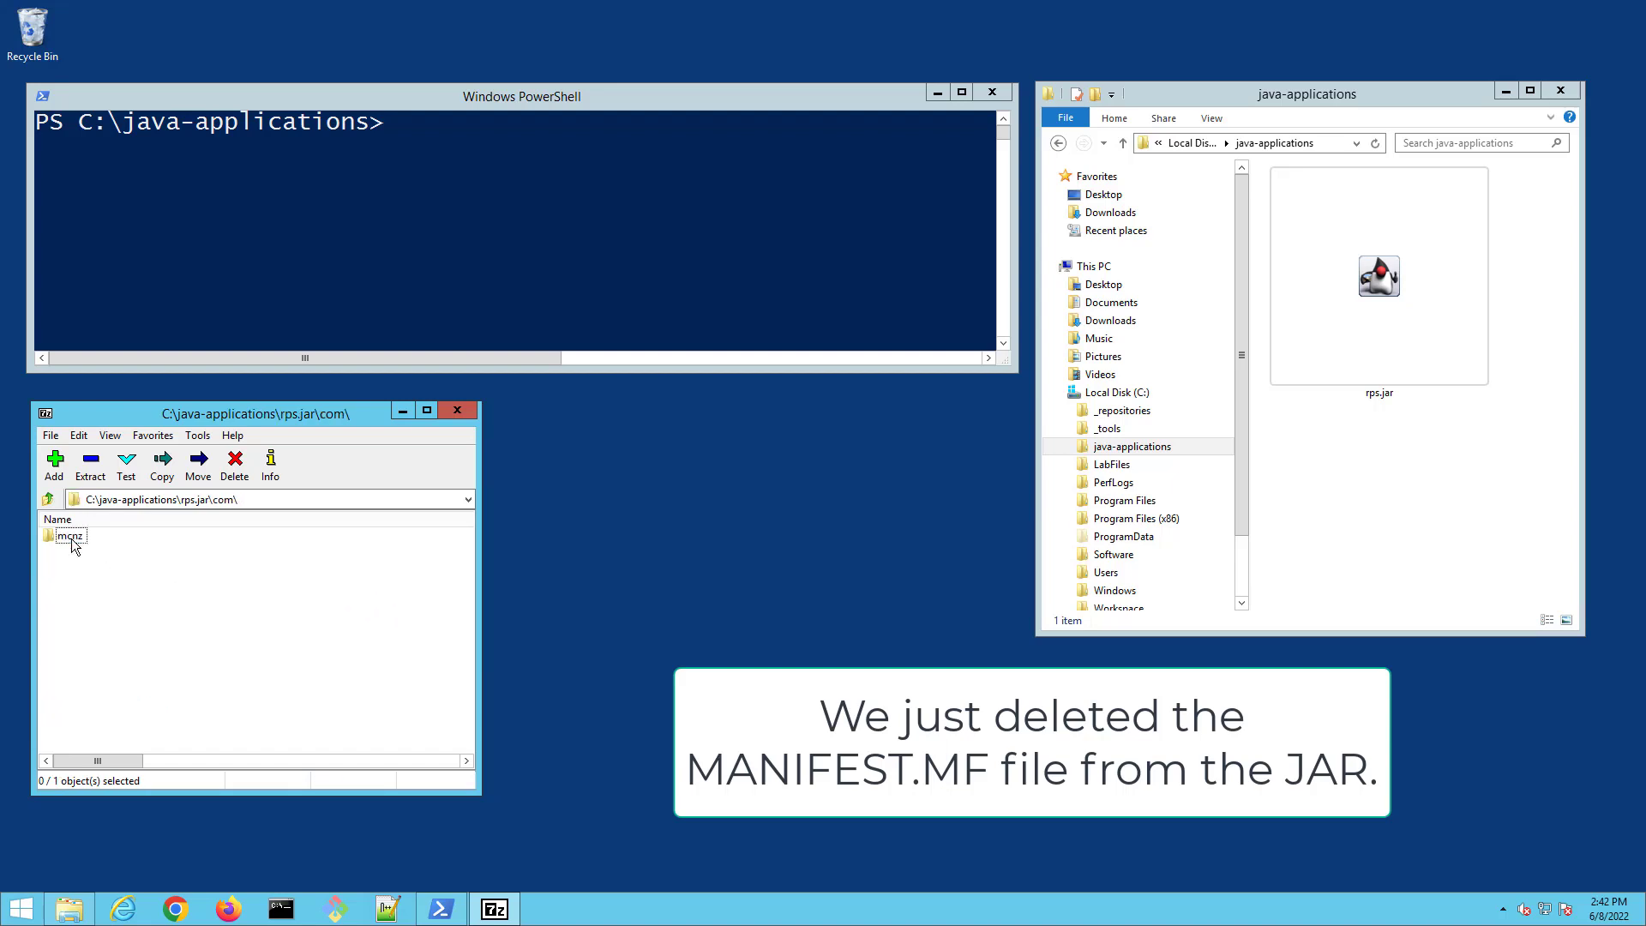
double_click(68, 535)
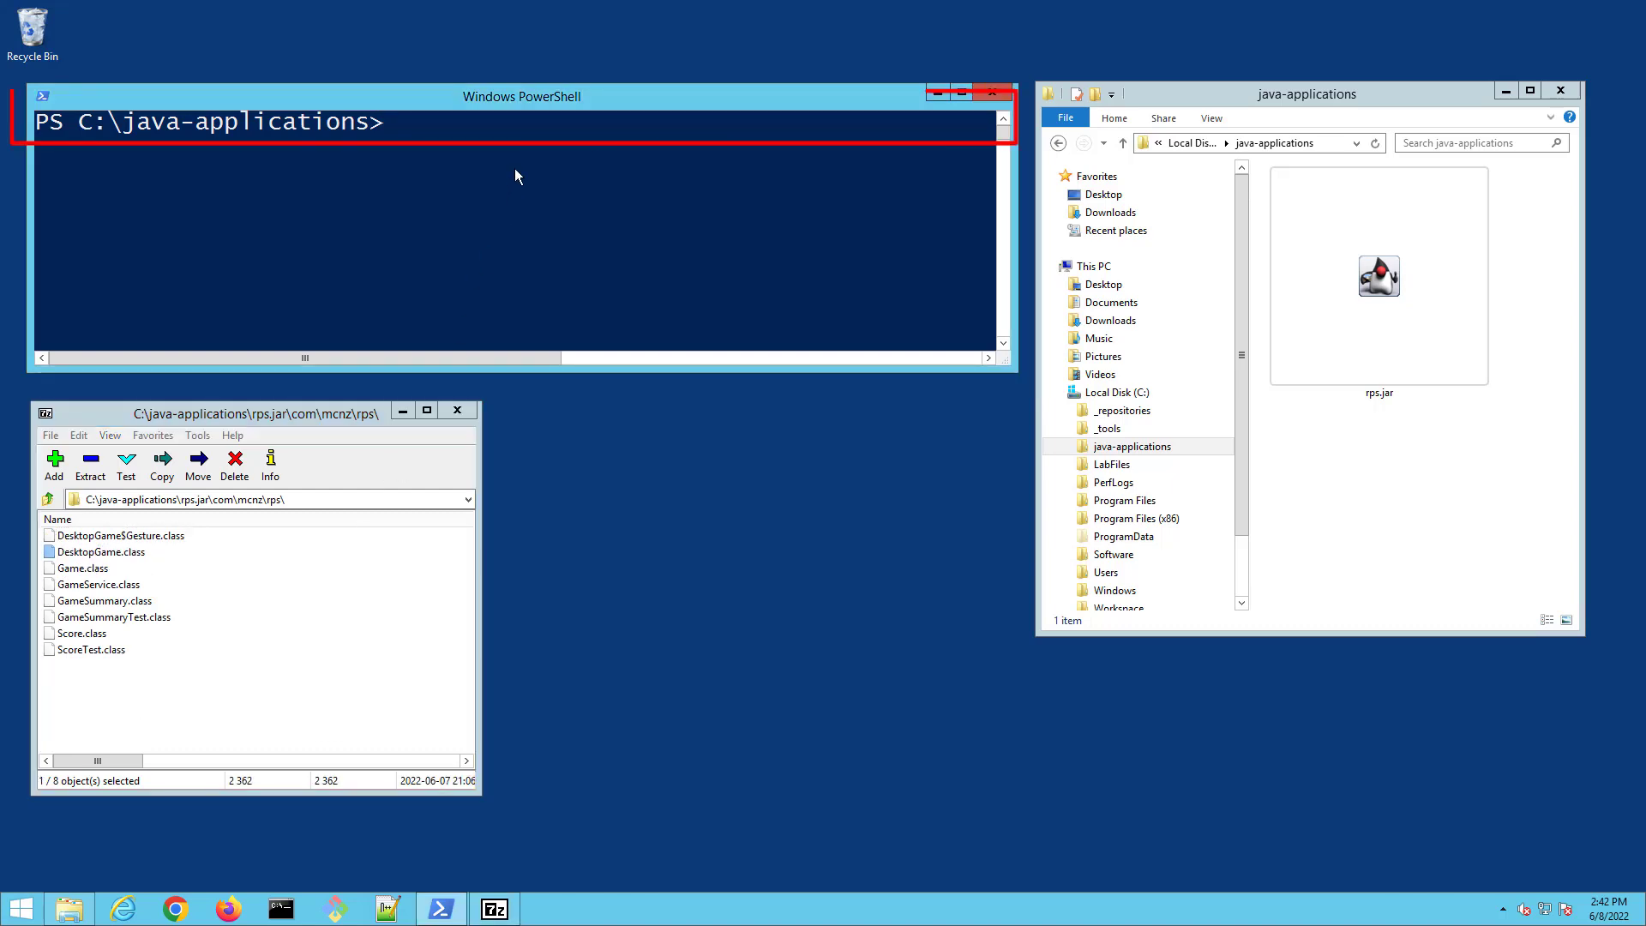
- Run java -cp rps.jar com.mcnz.rps.DesktopGame to launch the game from the classpath
type("java -c")
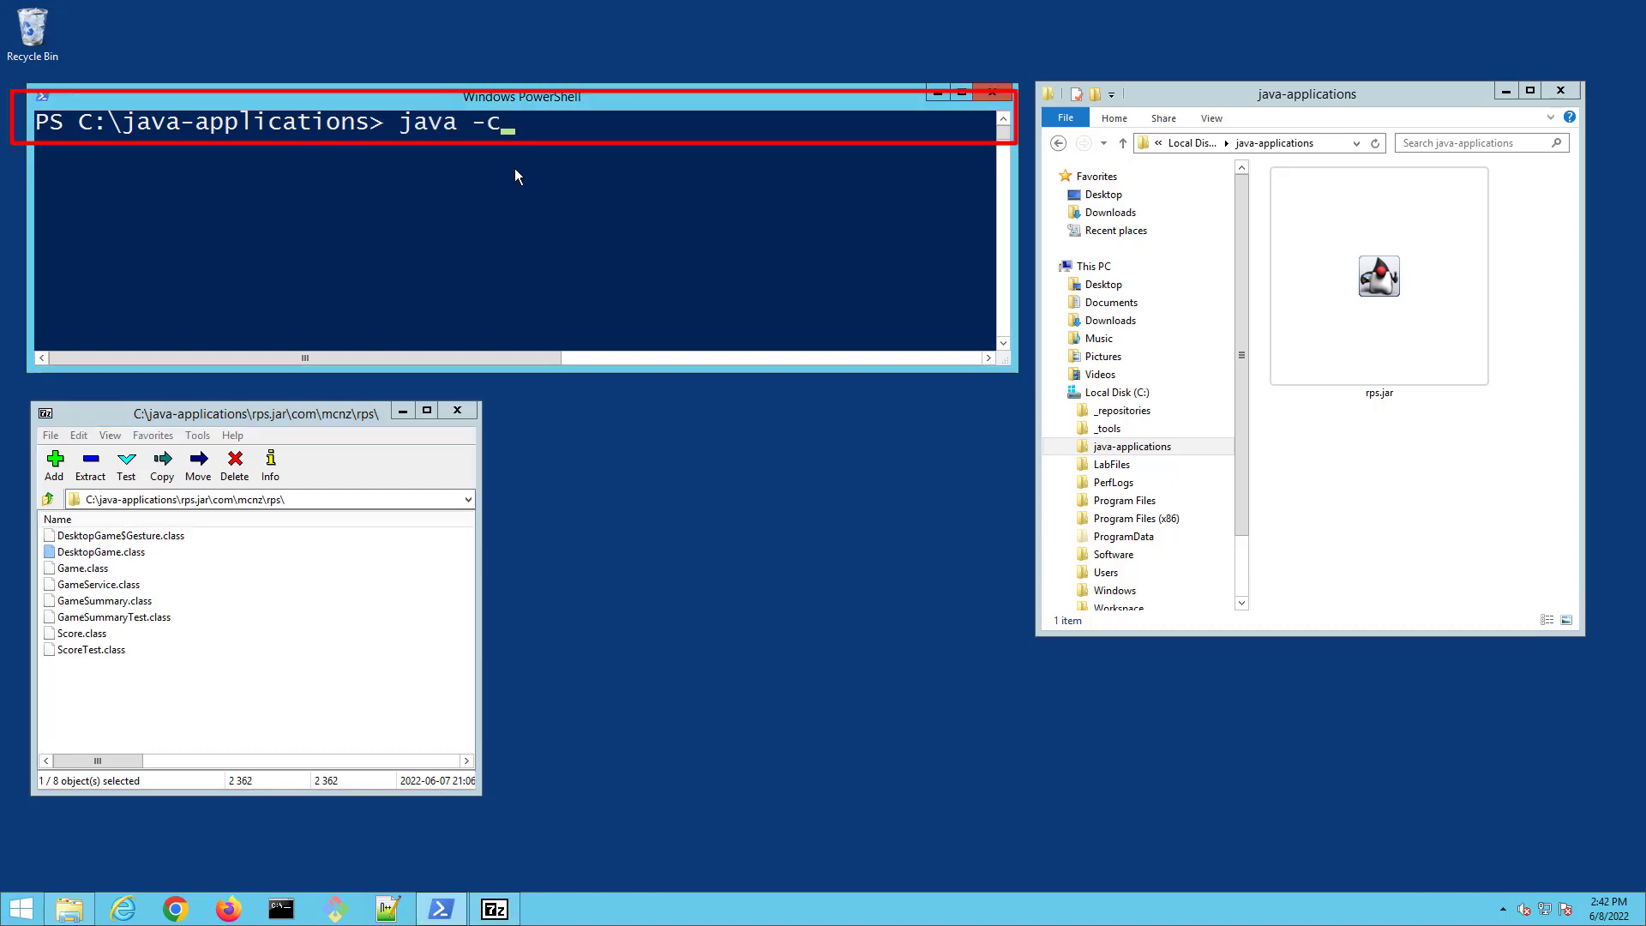
type("p")
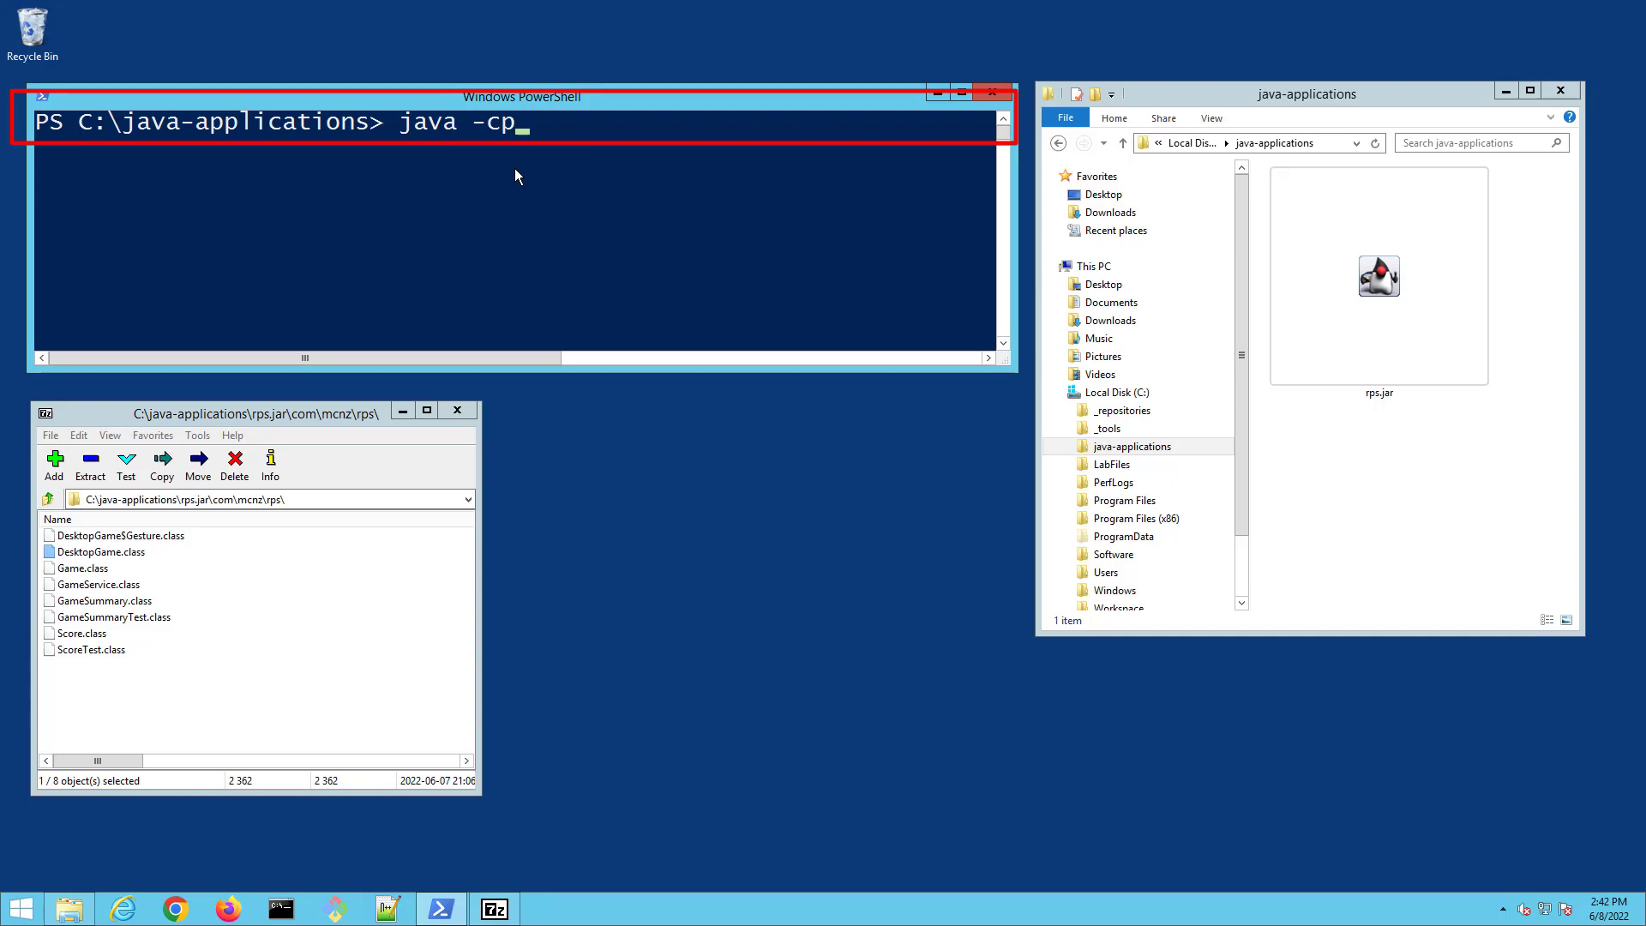
type("rps")
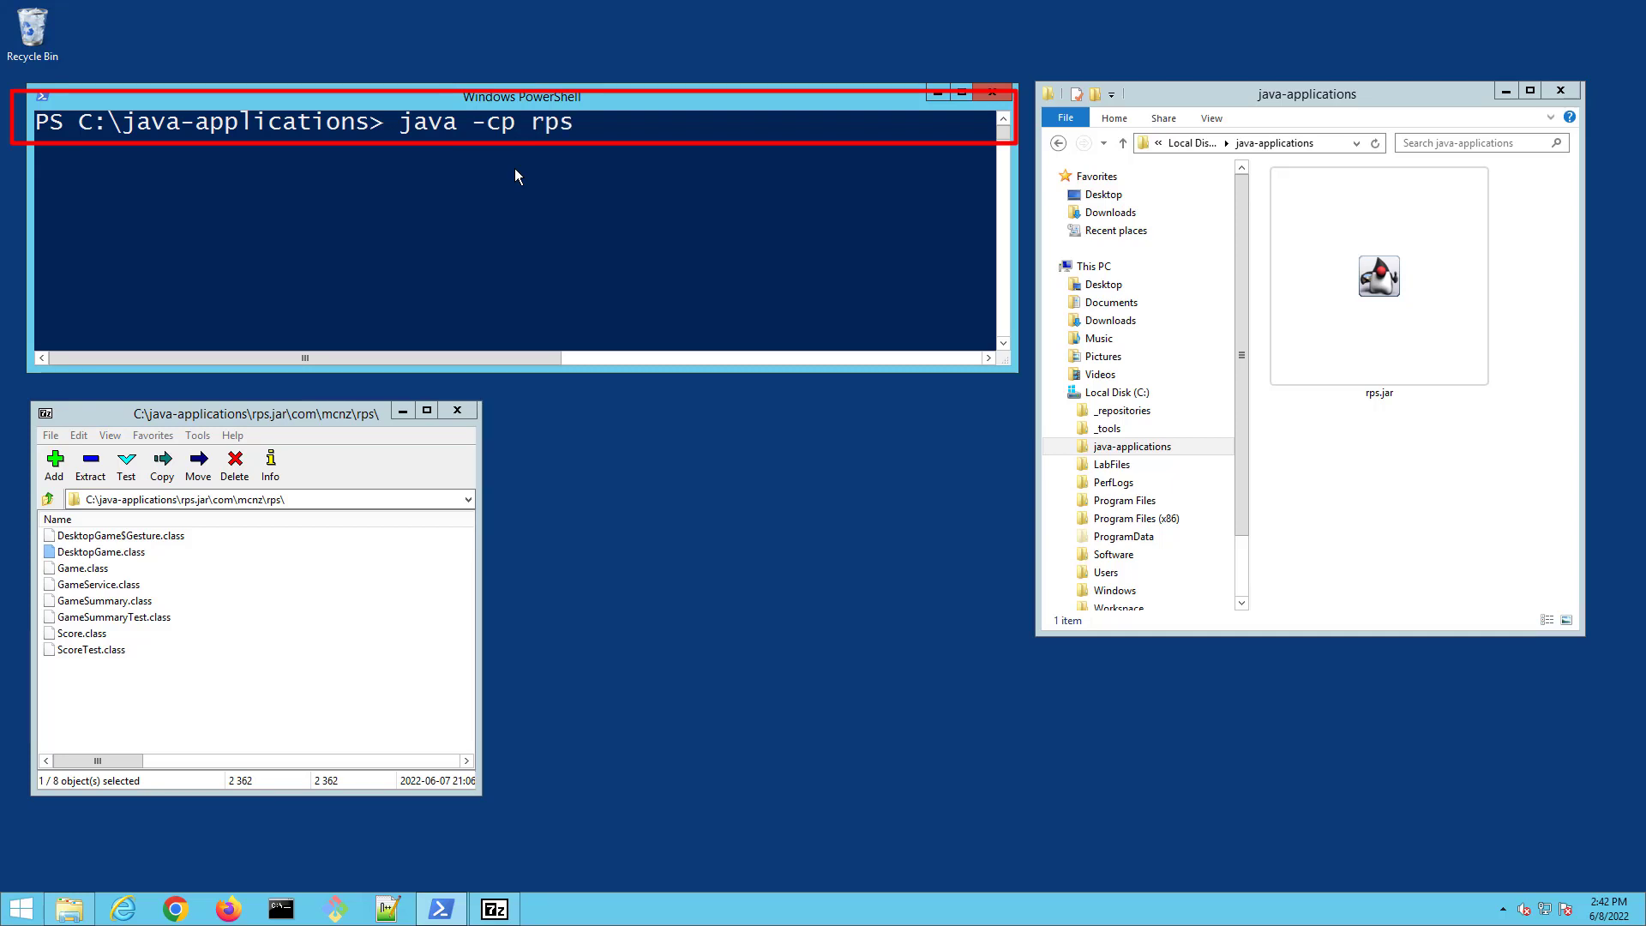
type(".jar")
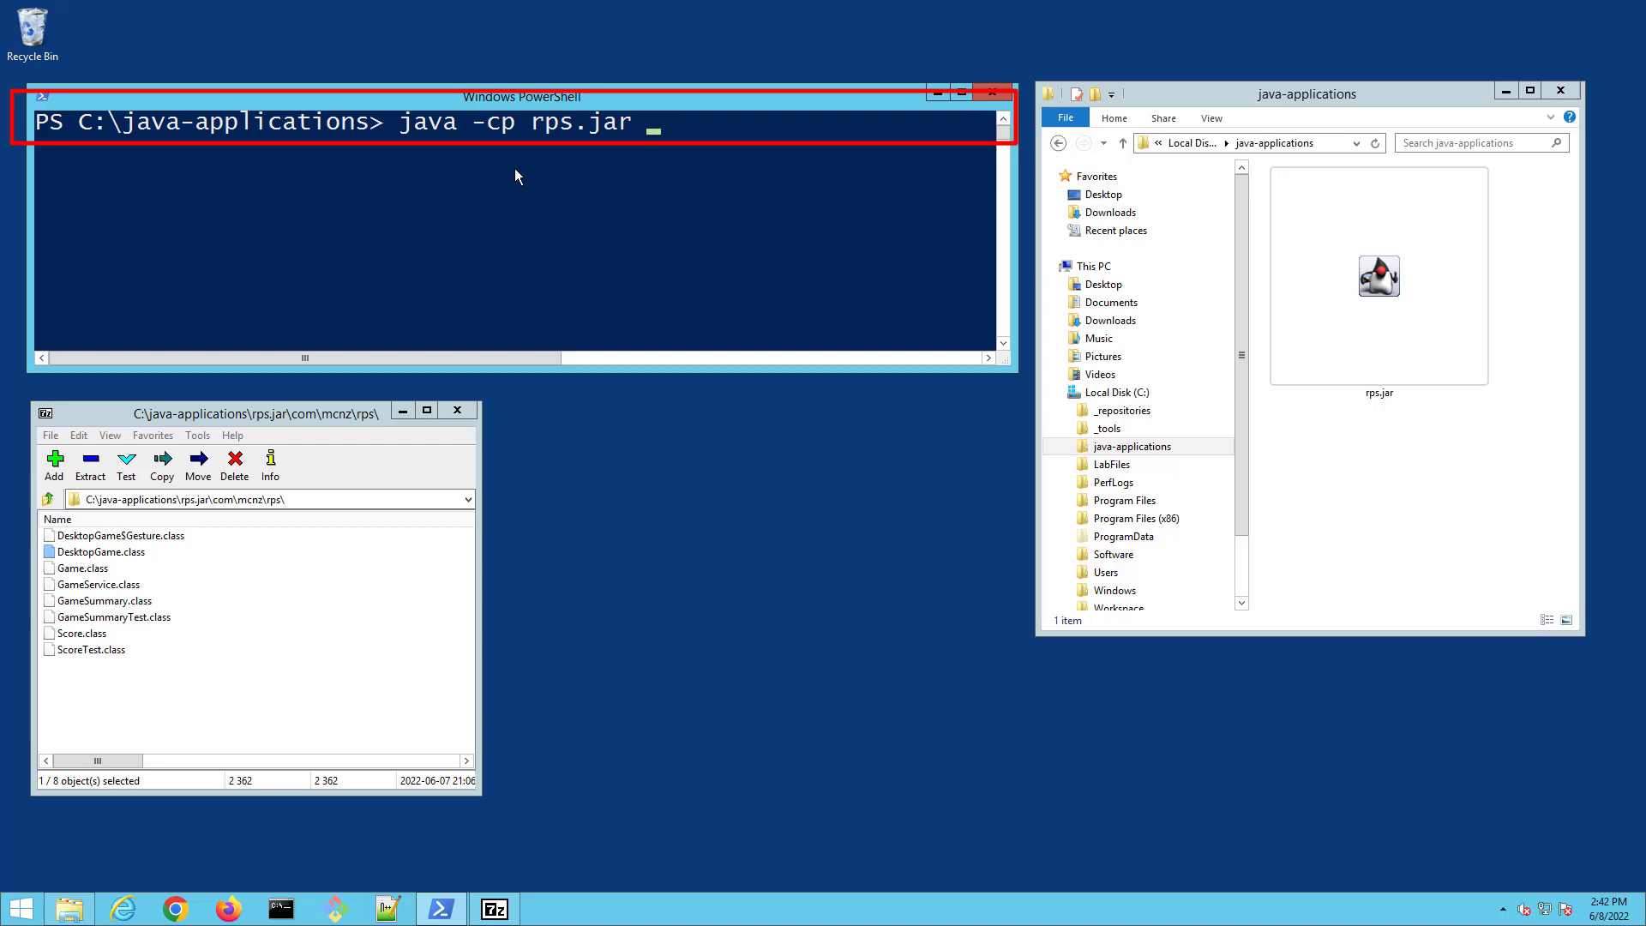
type("com")
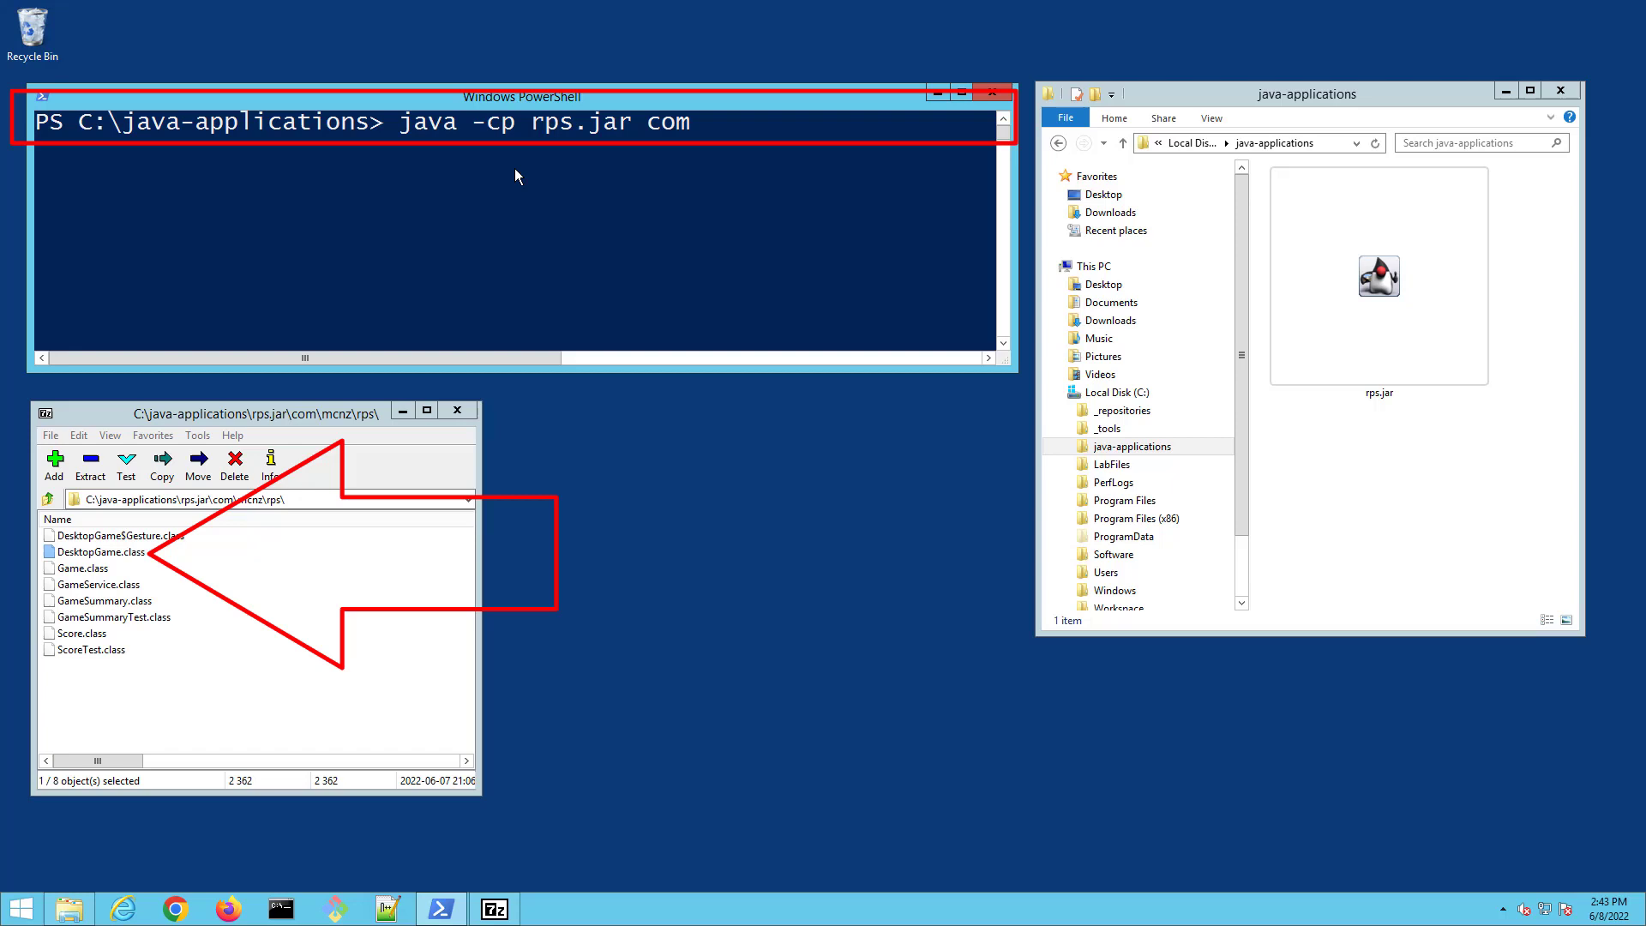
type(".mcn")
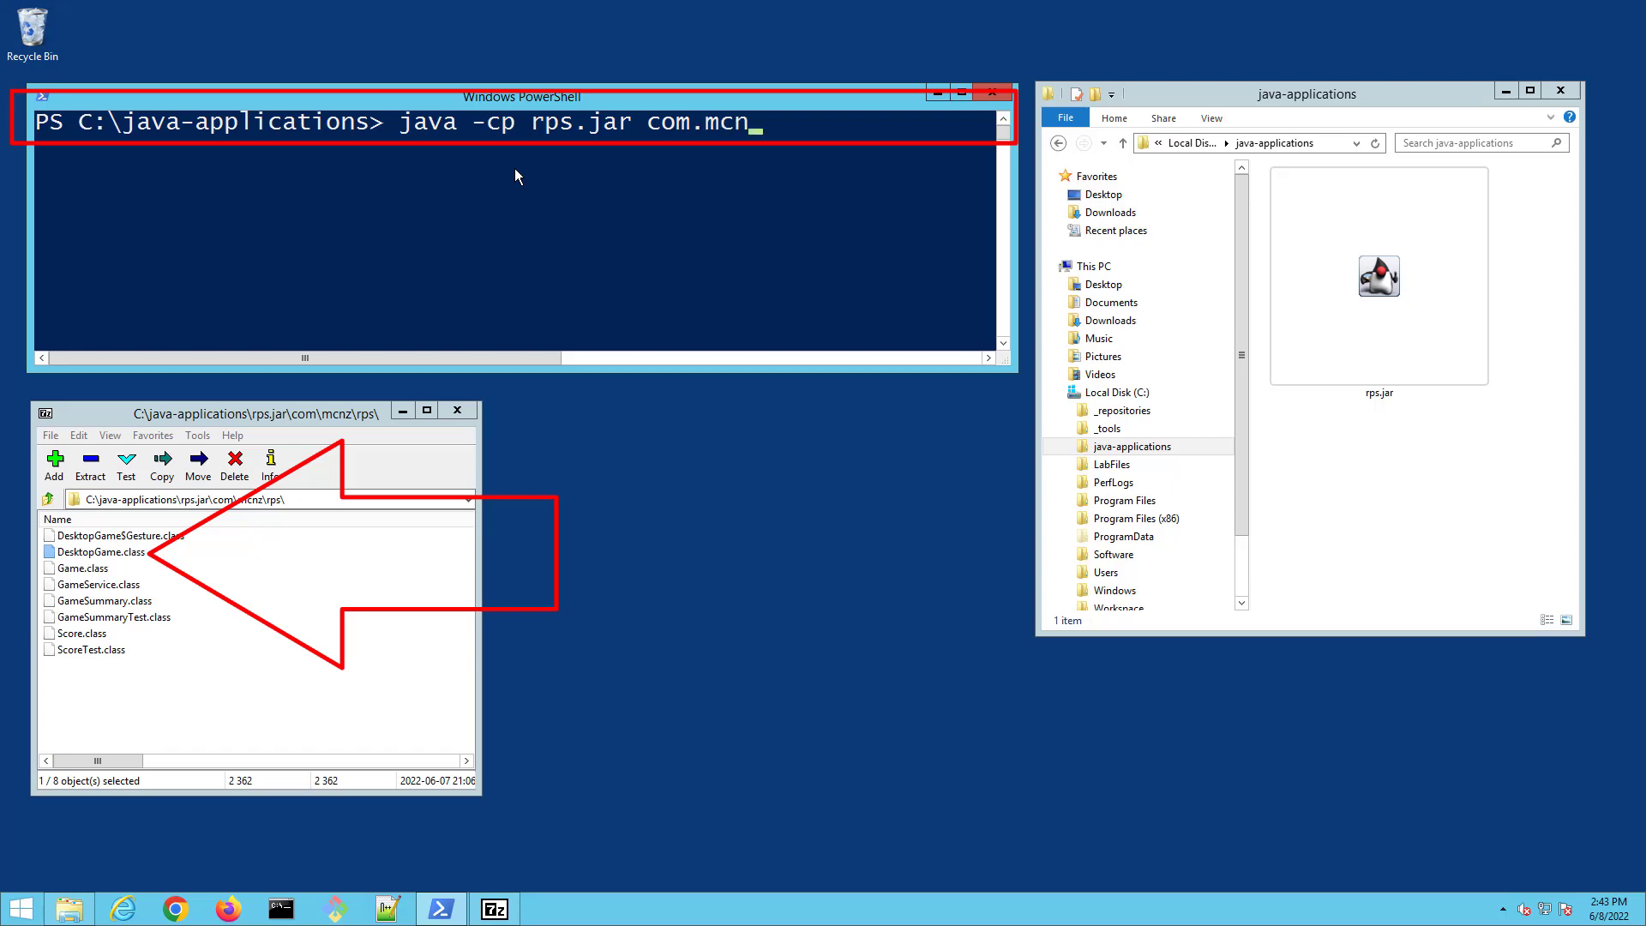
type("z.")
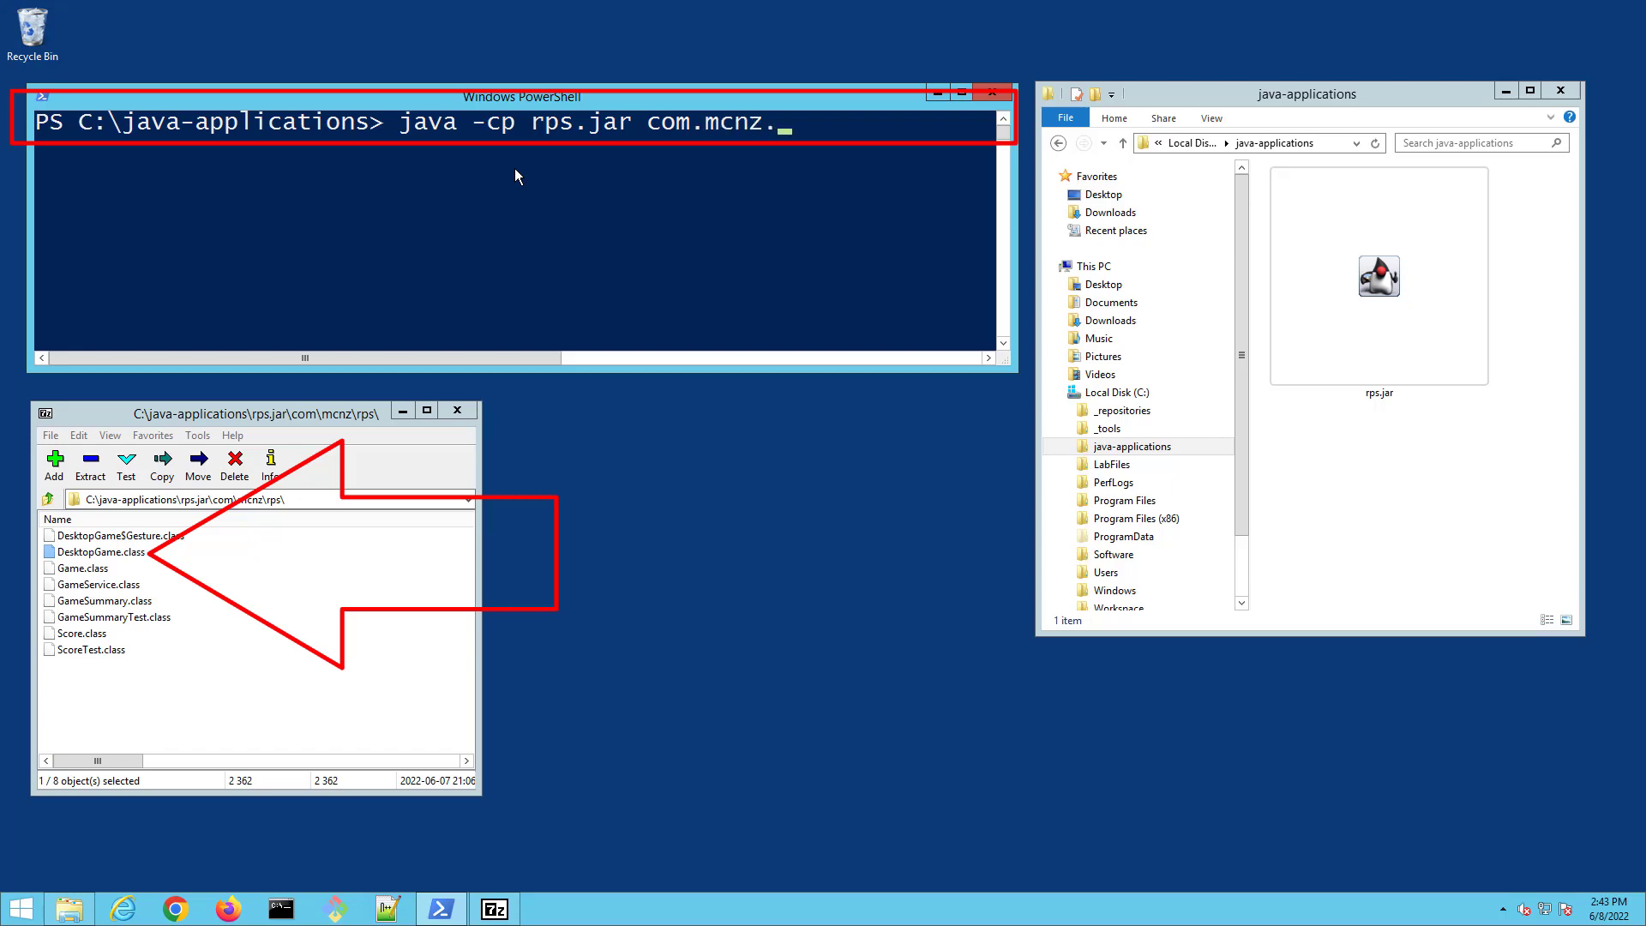
type("rps.DesktopGame")
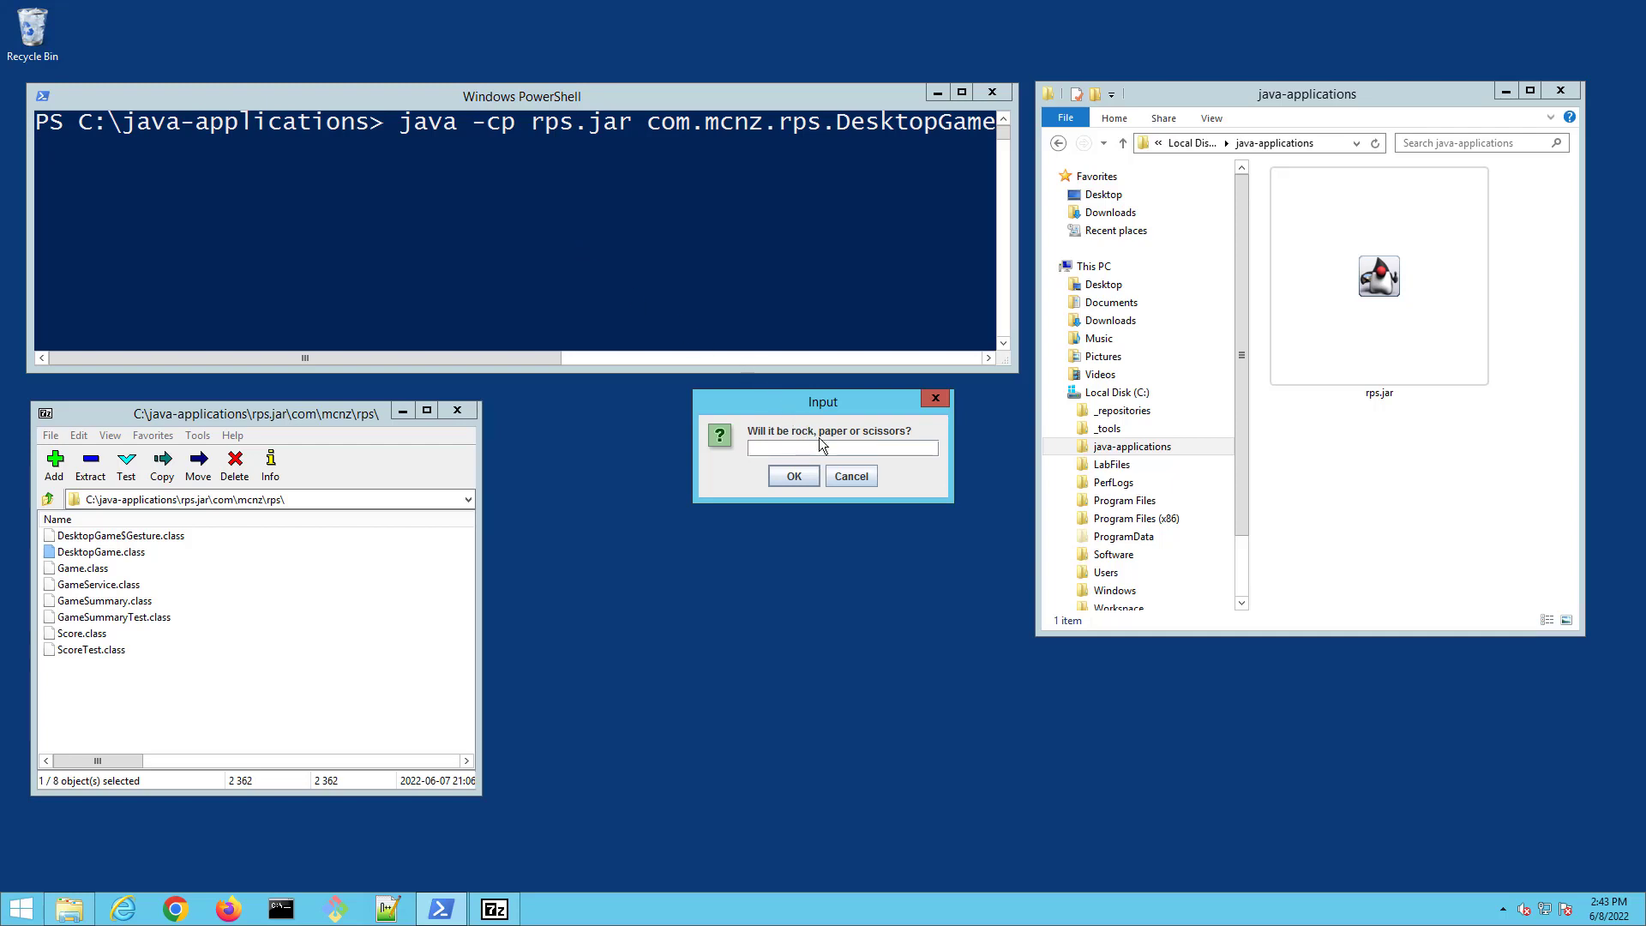
- Play a tie with rock and a win with paper, then cancel to quit the game
type("rock")
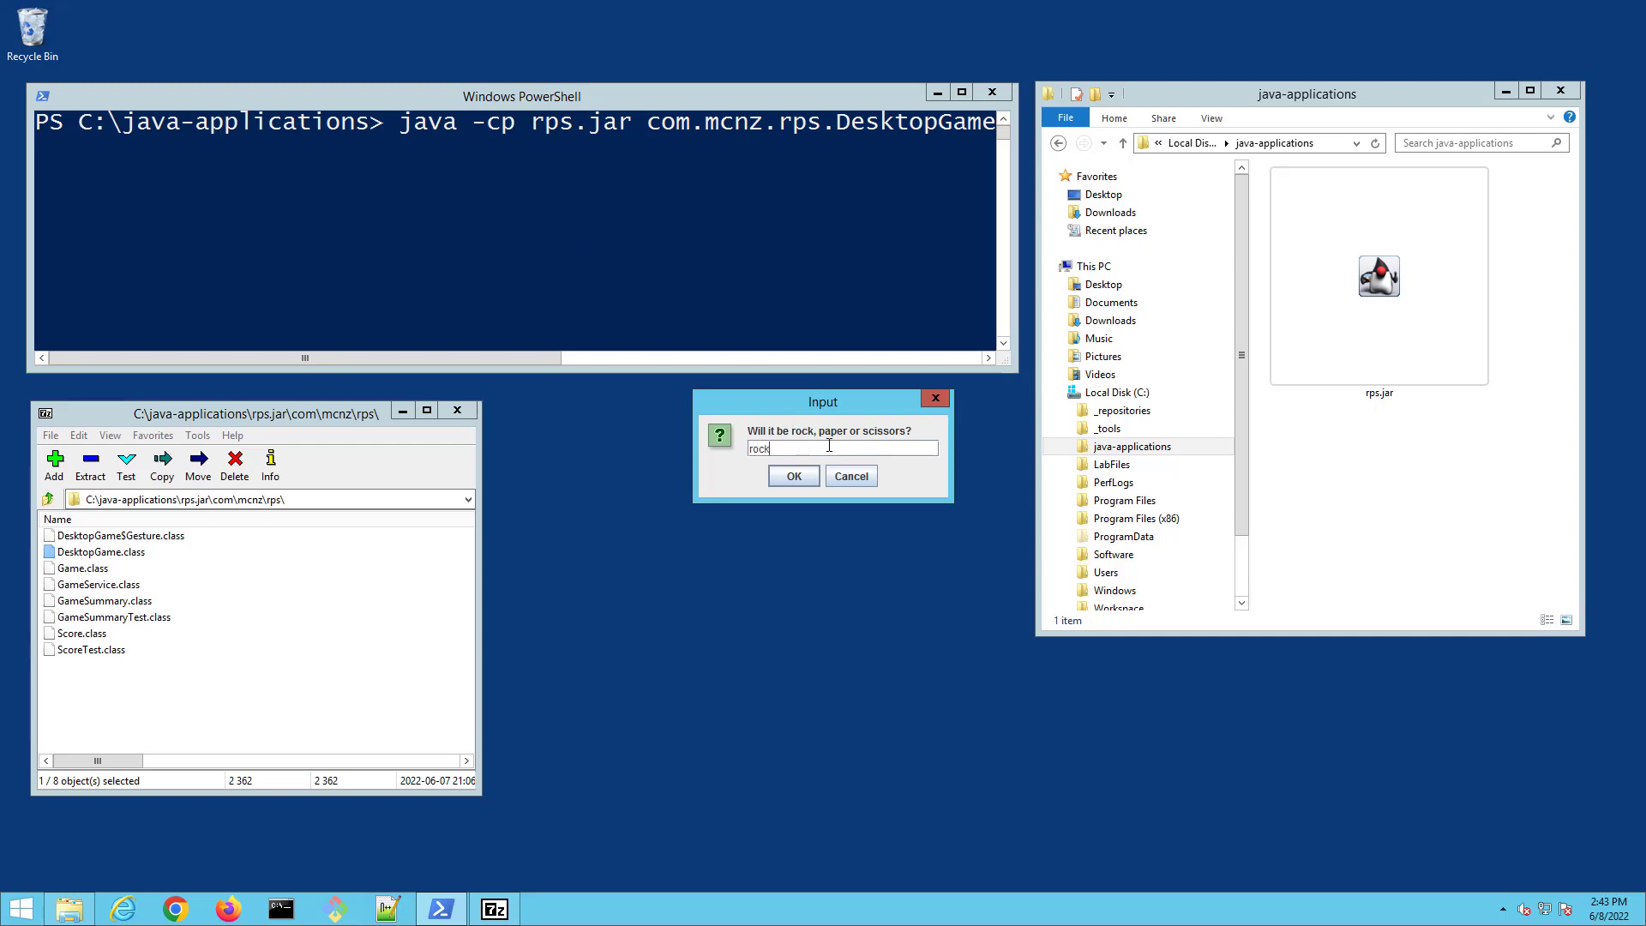
left_click(793, 475)
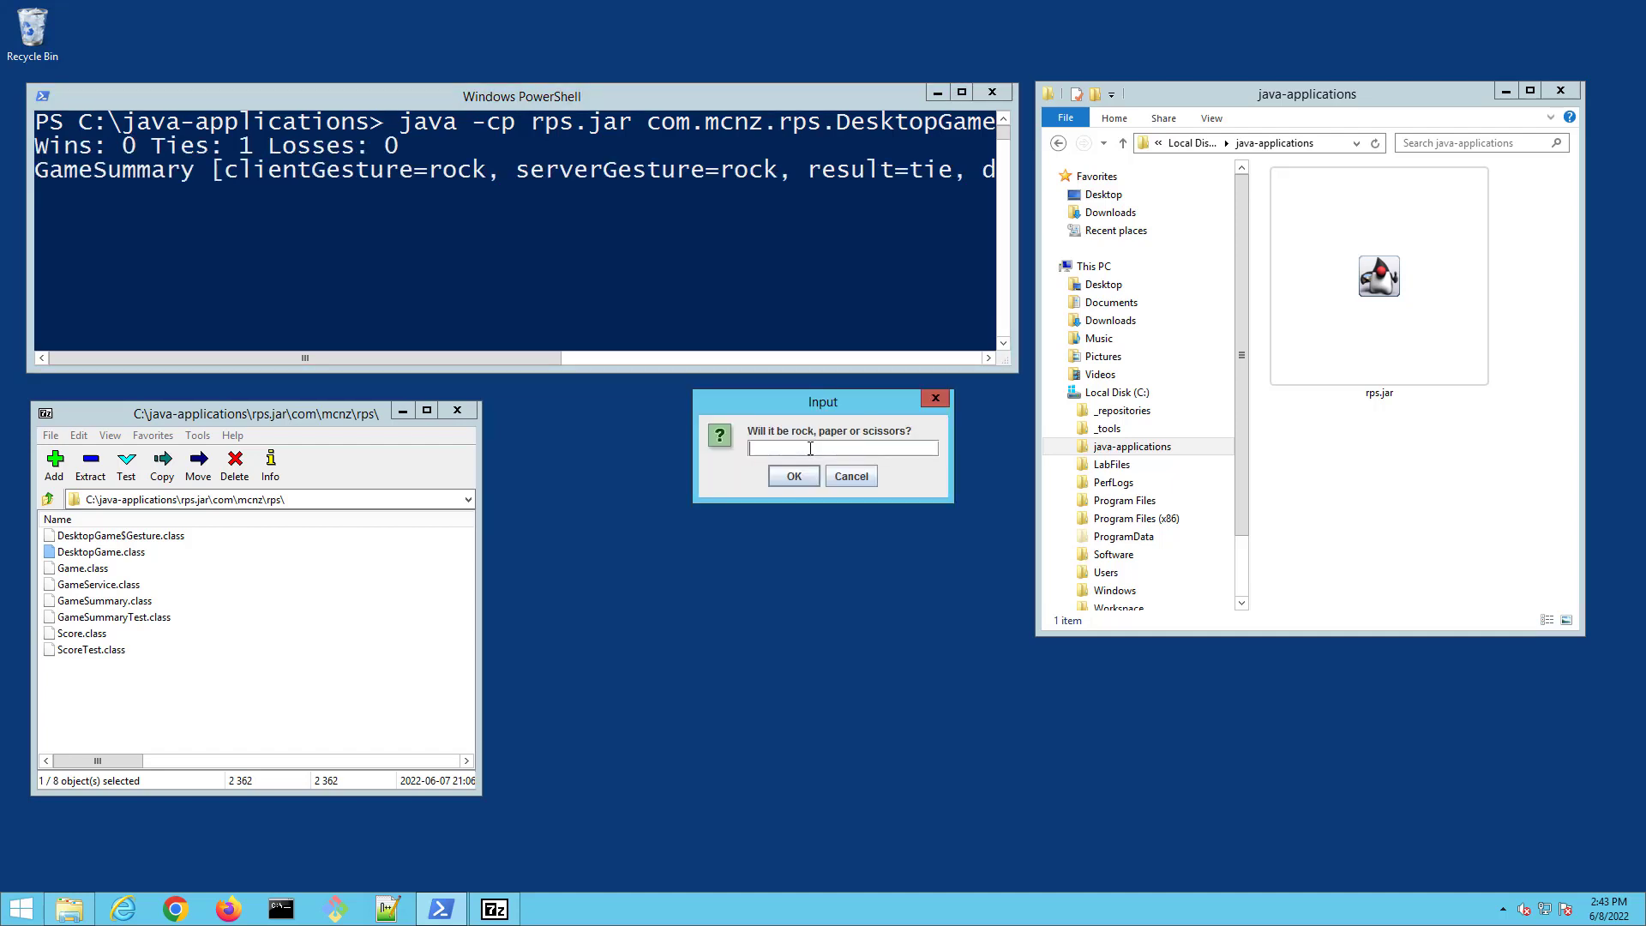
type("paper")
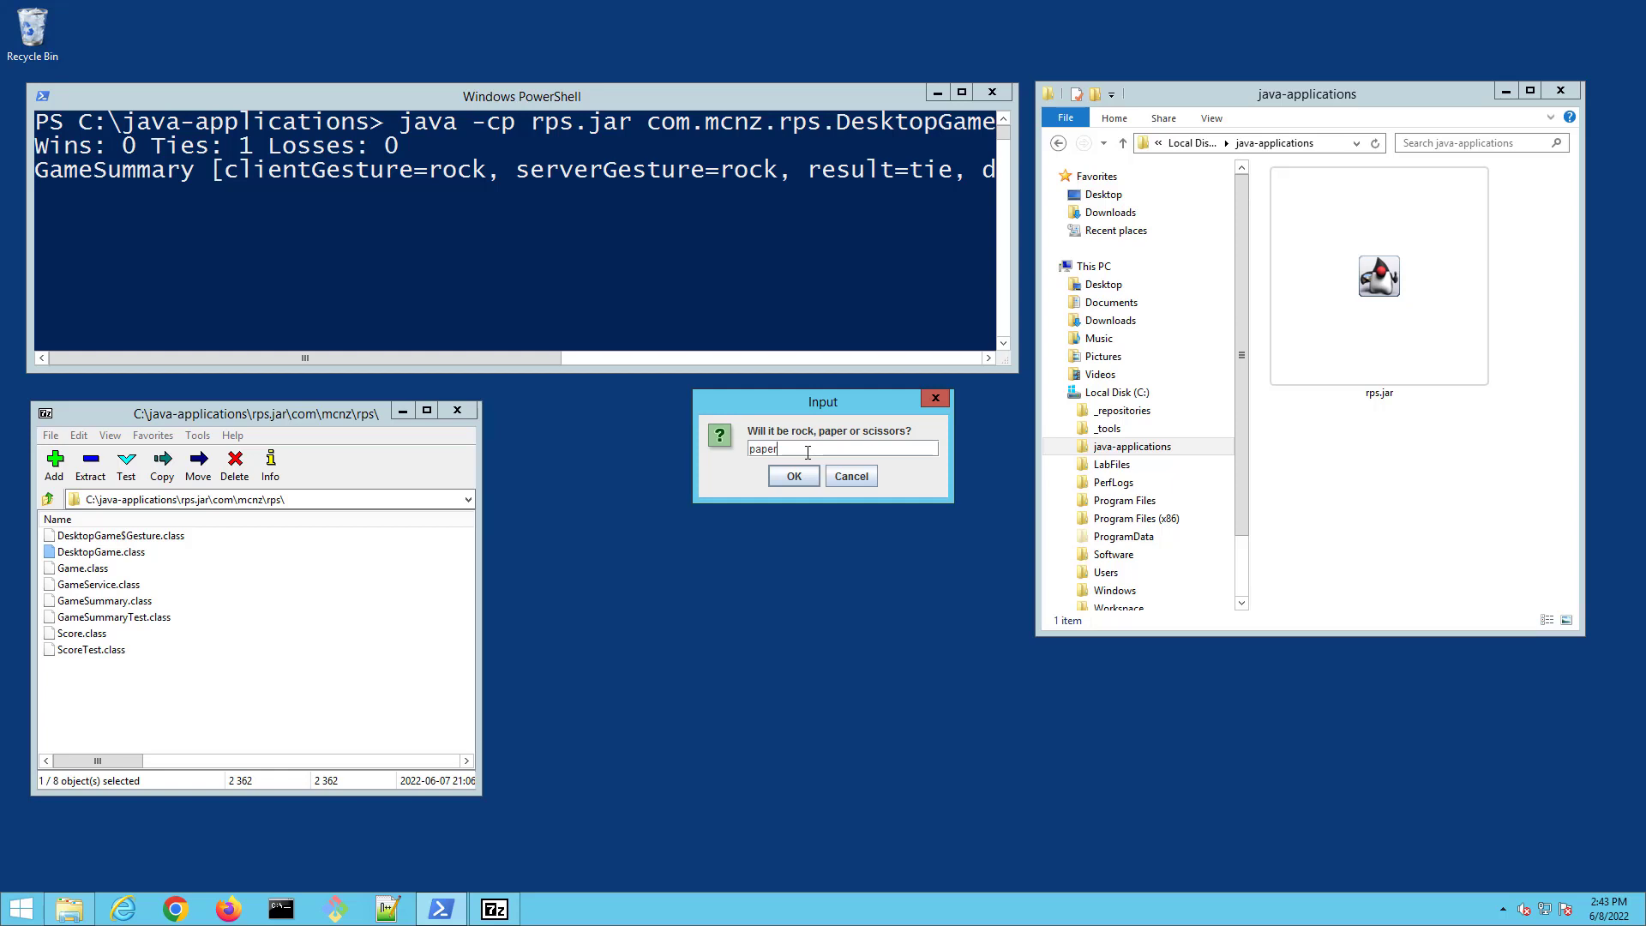
left_click(792, 475)
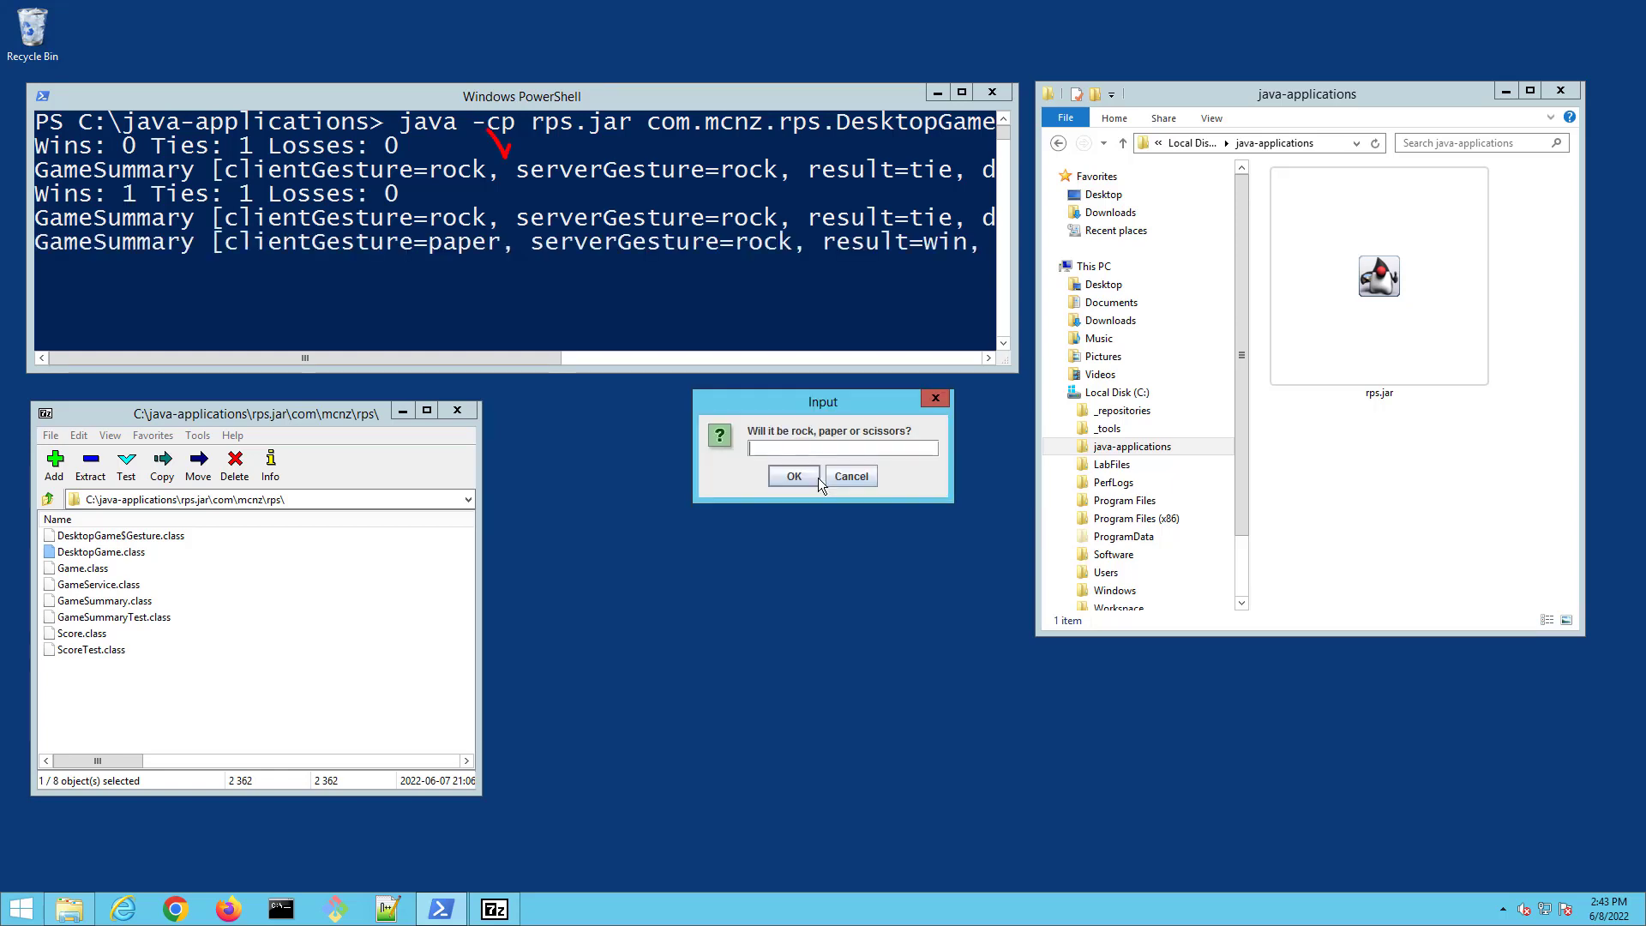
left_click(792, 475)
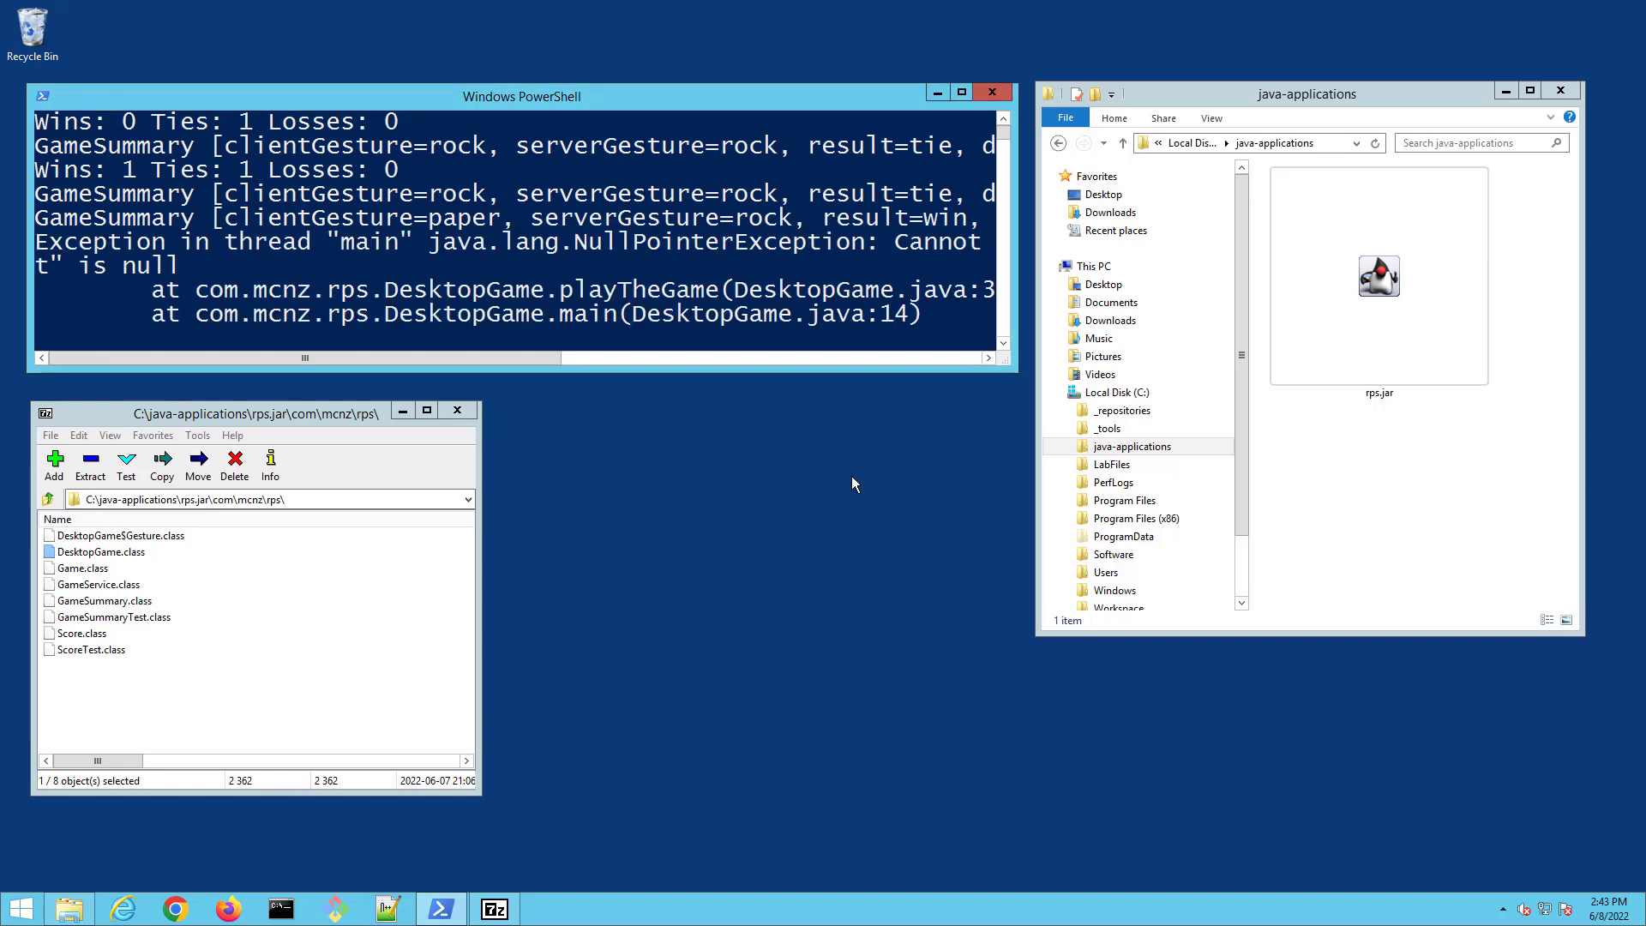
type("clcls")
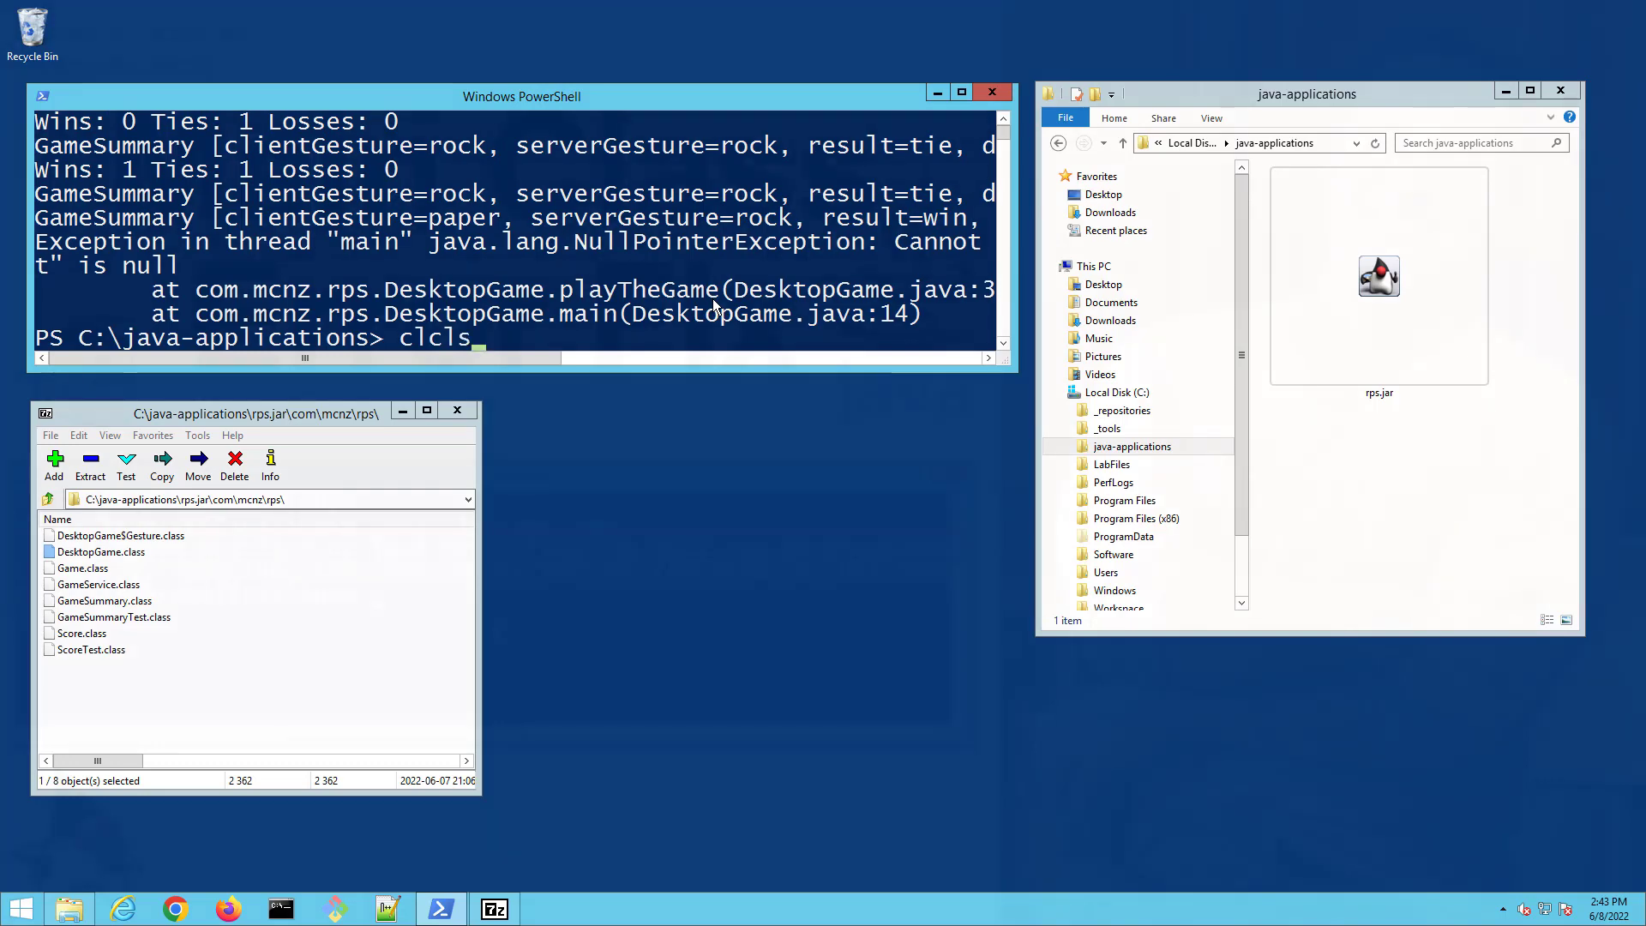